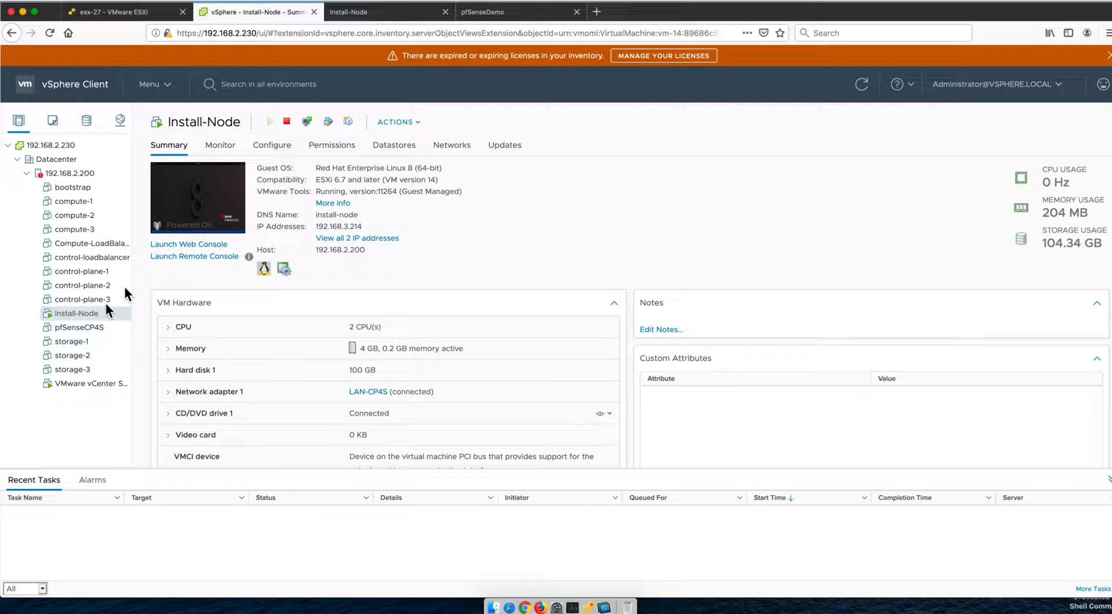
Open Install-Node's web console and browse the guest desktop's installed applications.
left_click(188, 244)
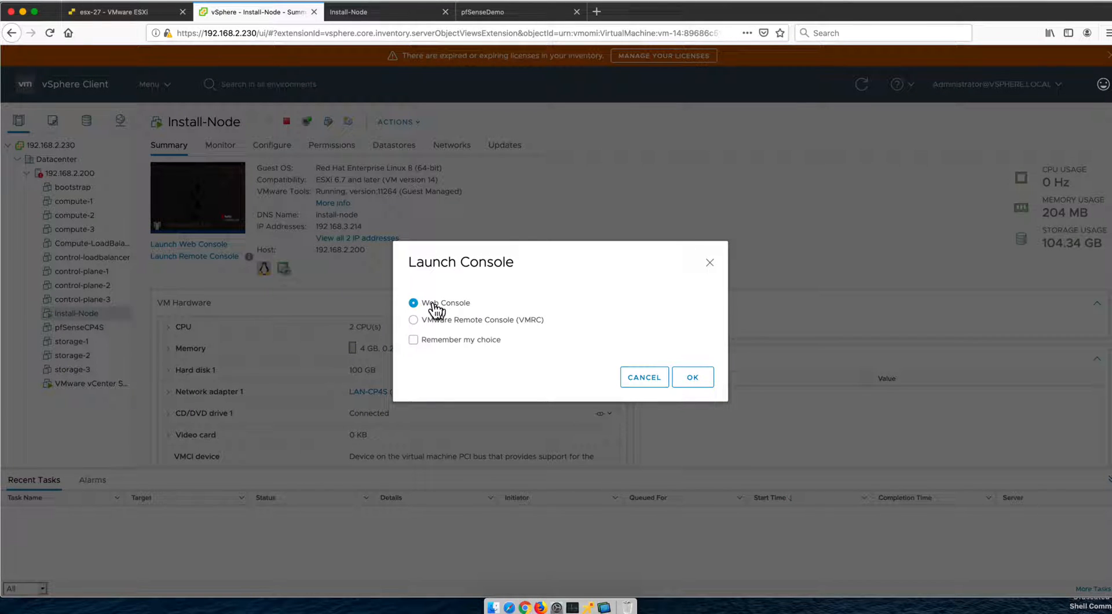
mouse_move(693, 376)
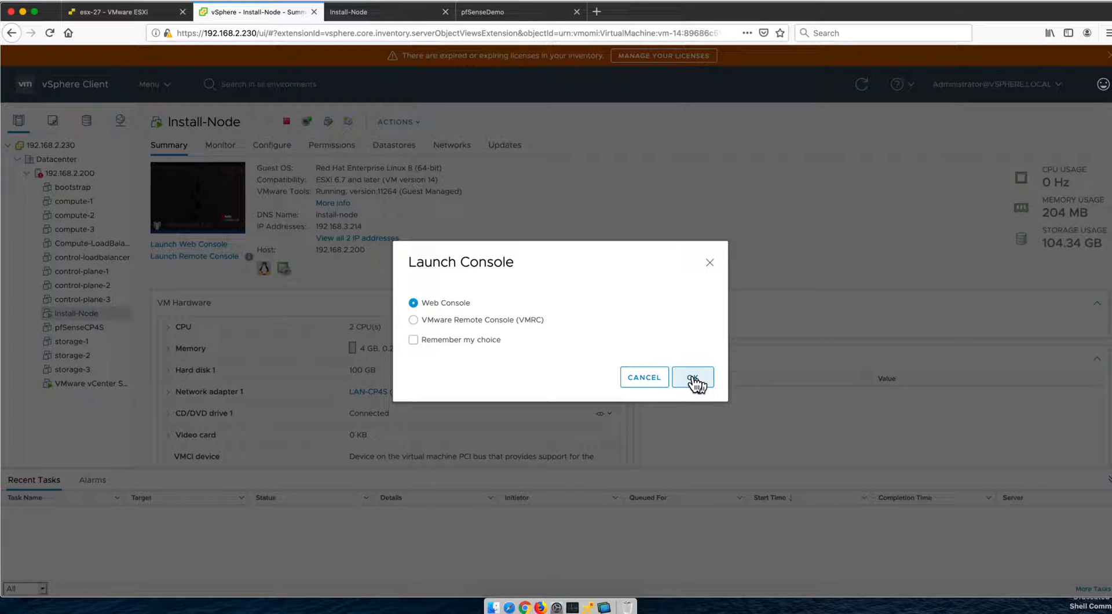
left_click(693, 376)
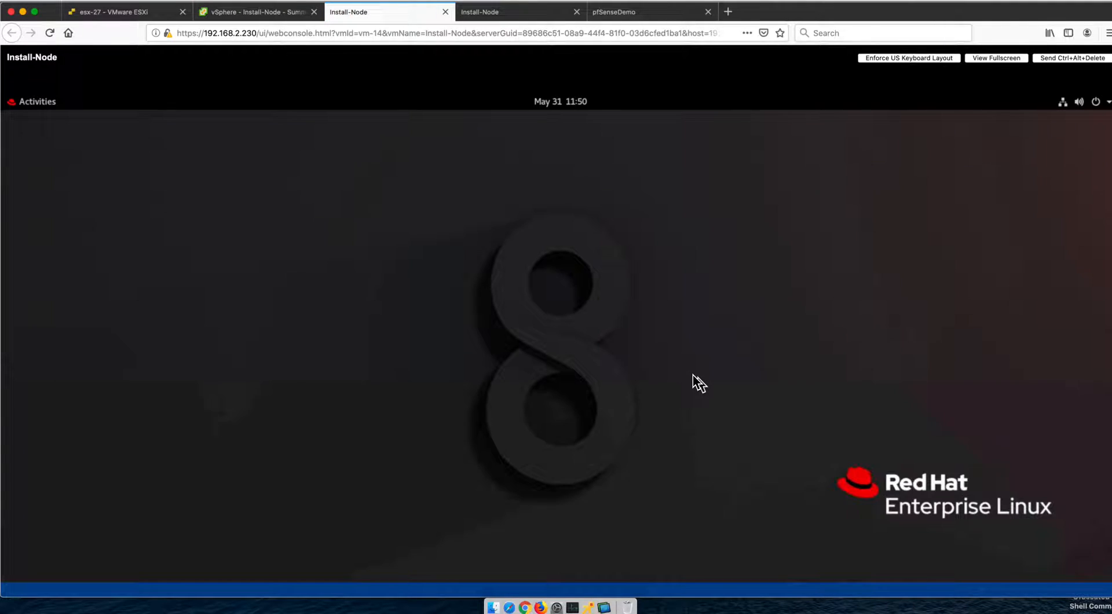
mouse_move(47, 110)
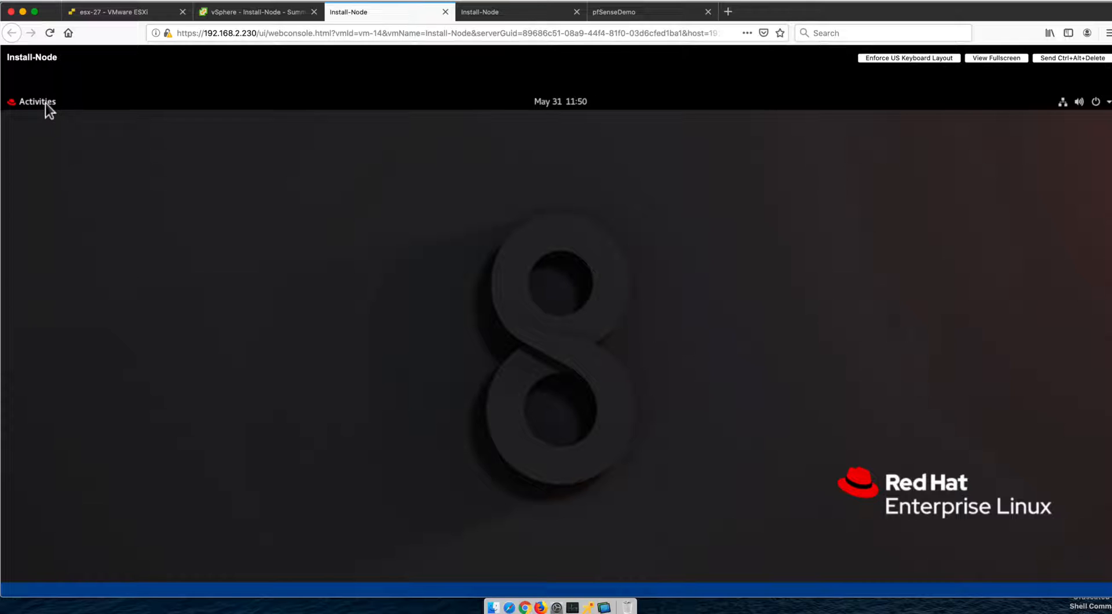
left_click(34, 101)
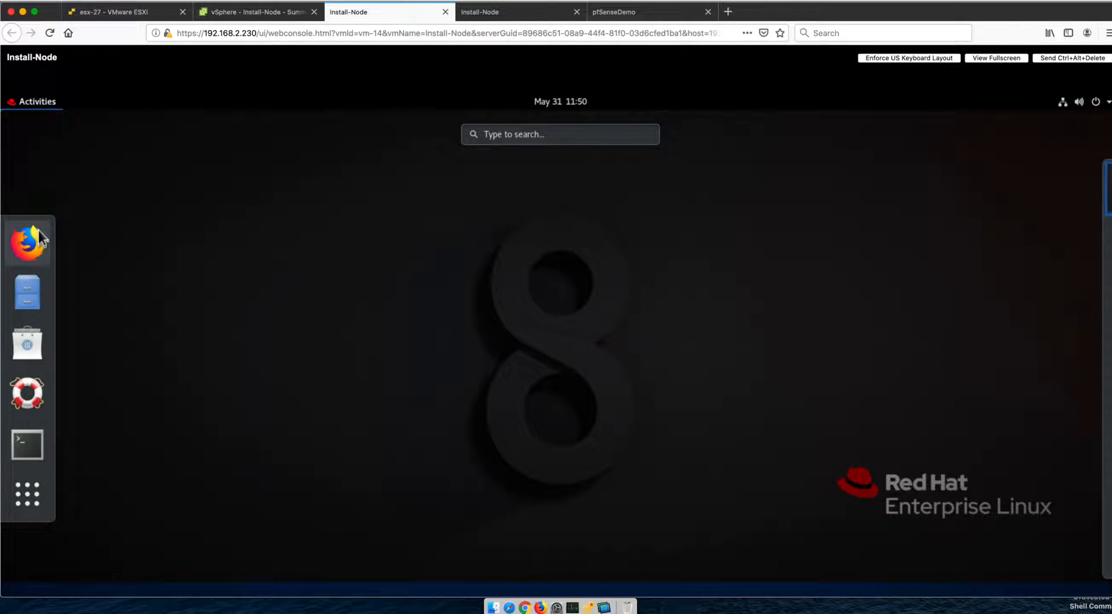
mouse_move(28, 494)
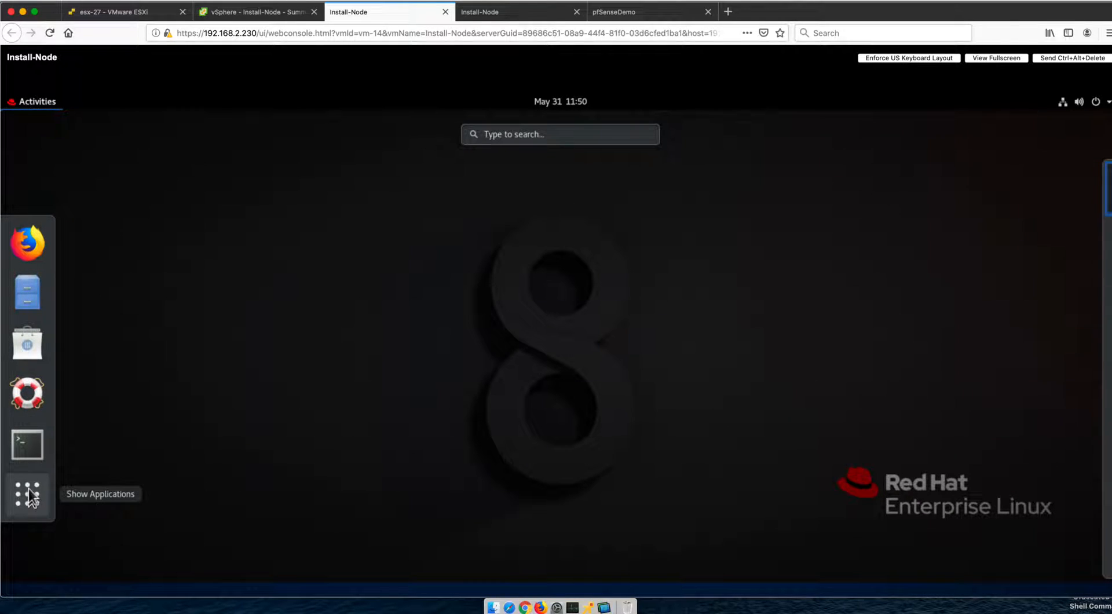
left_click(28, 494)
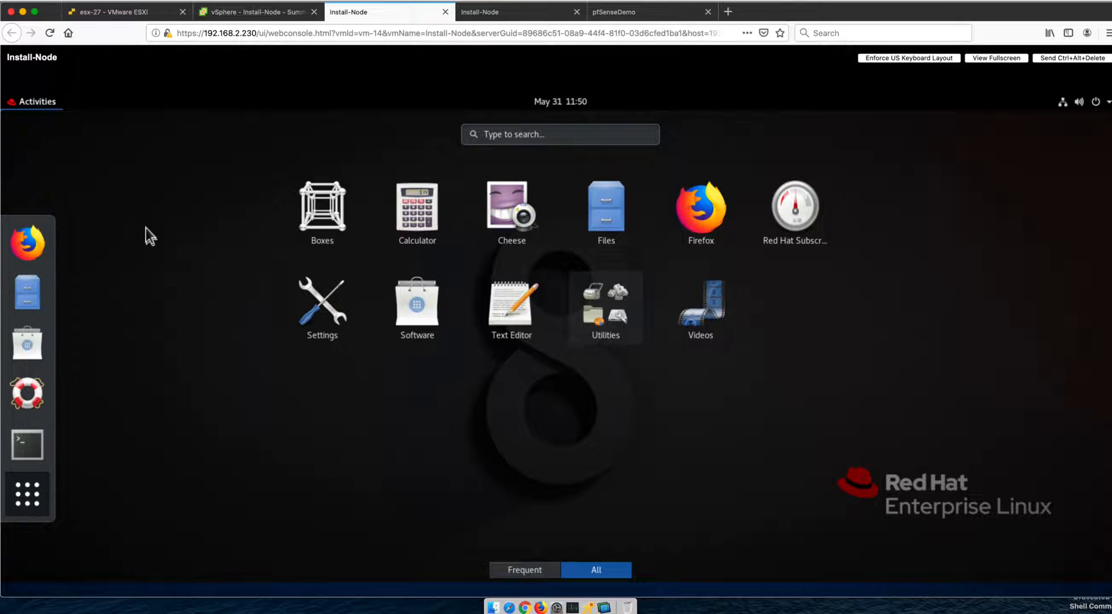
mouse_move(255, 51)
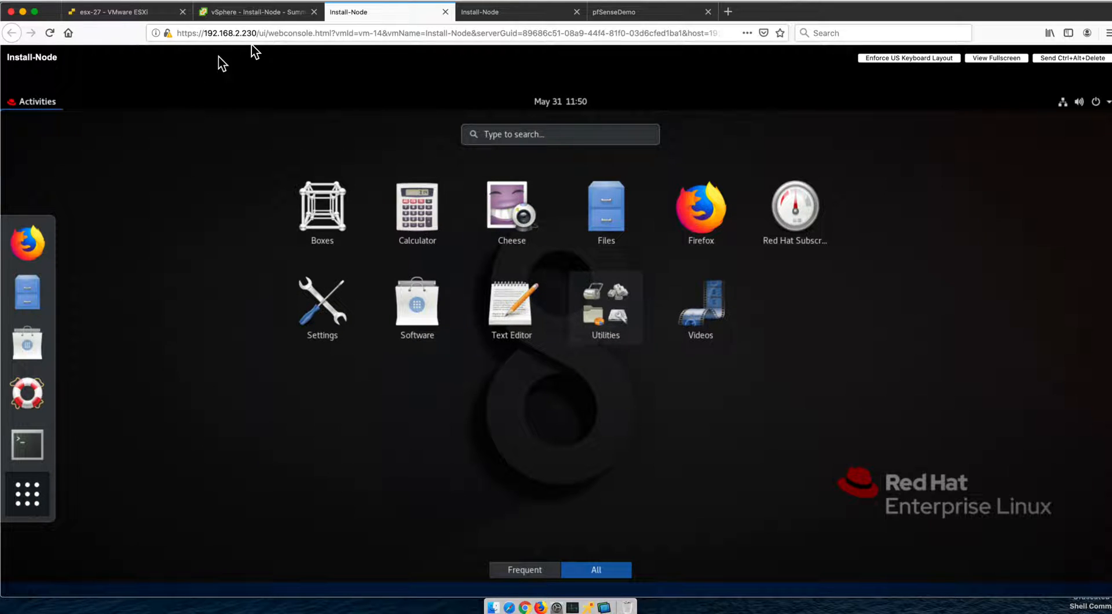
Back in vSphere, launch the standalone VMware Remote Console for Install-Node.
left_click(255, 12)
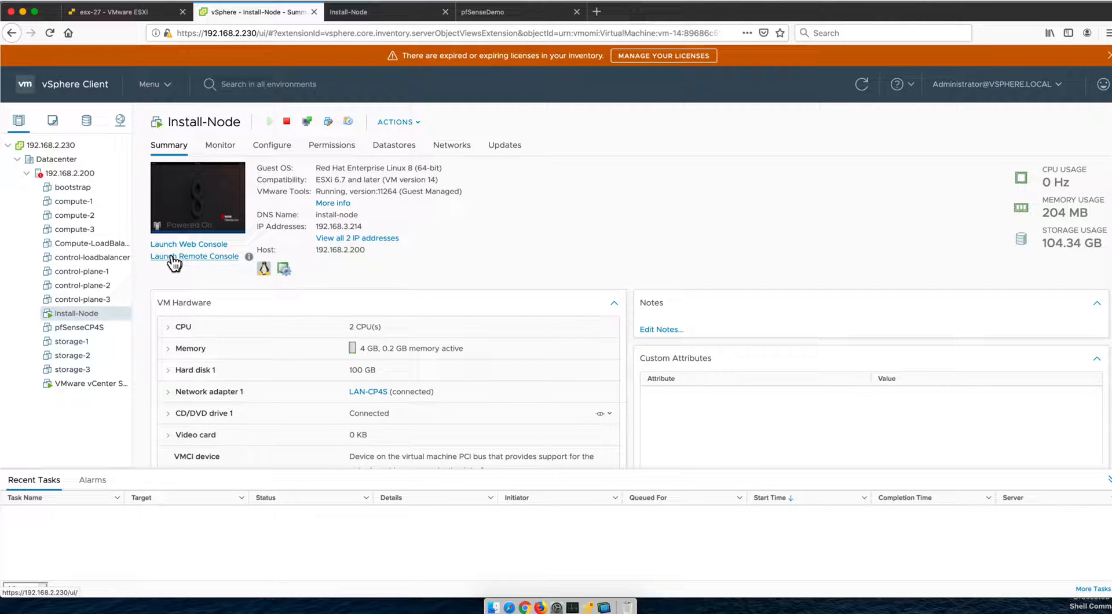
left_click(195, 256)
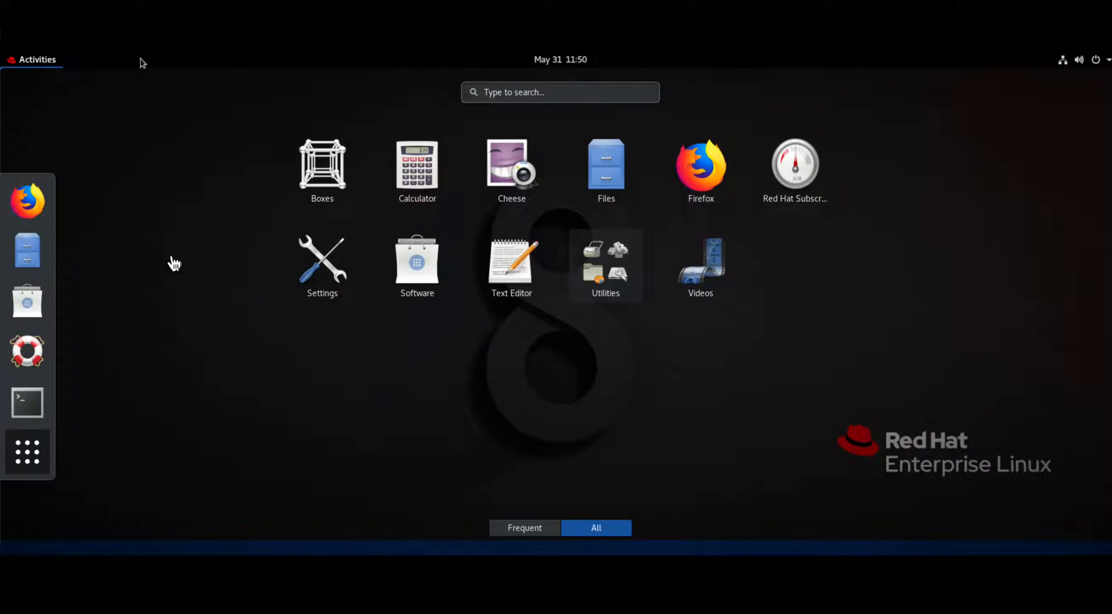
mouse_move(171, 237)
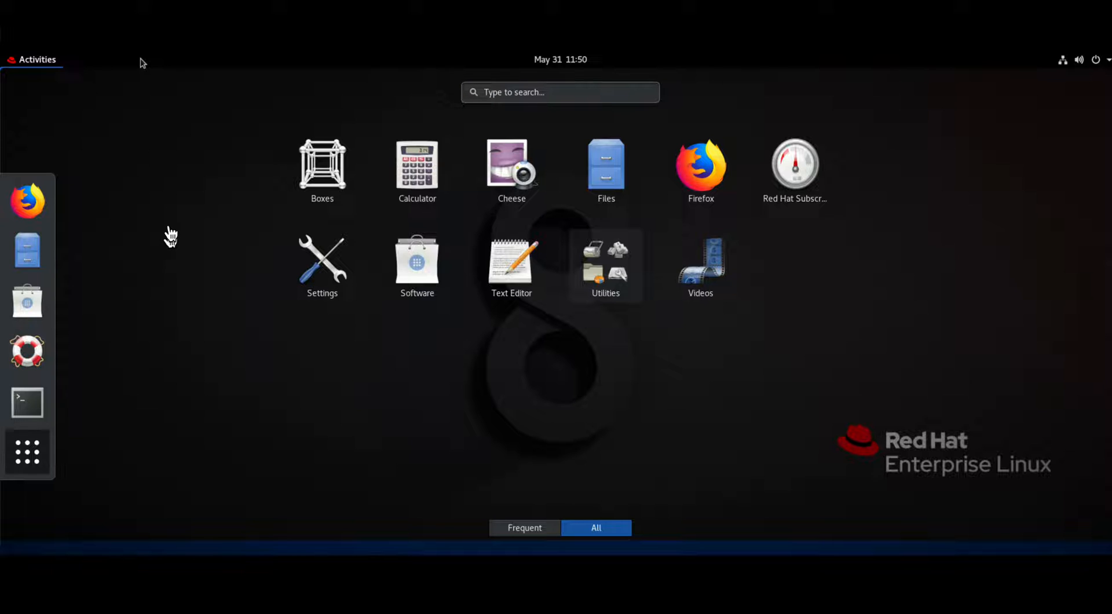
mouse_move(221, 180)
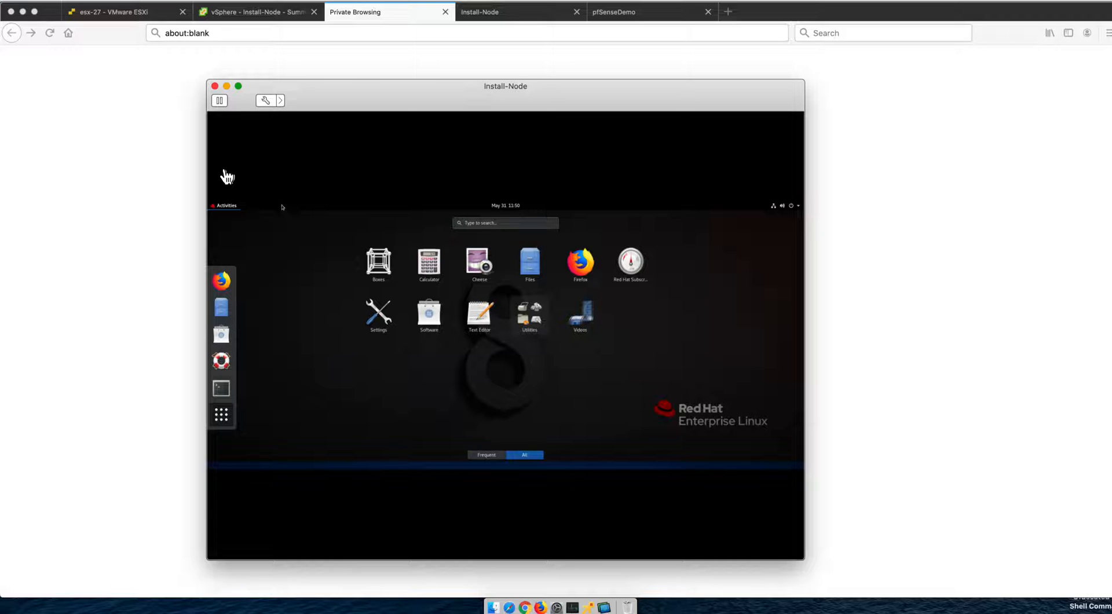
left_click(256, 12)
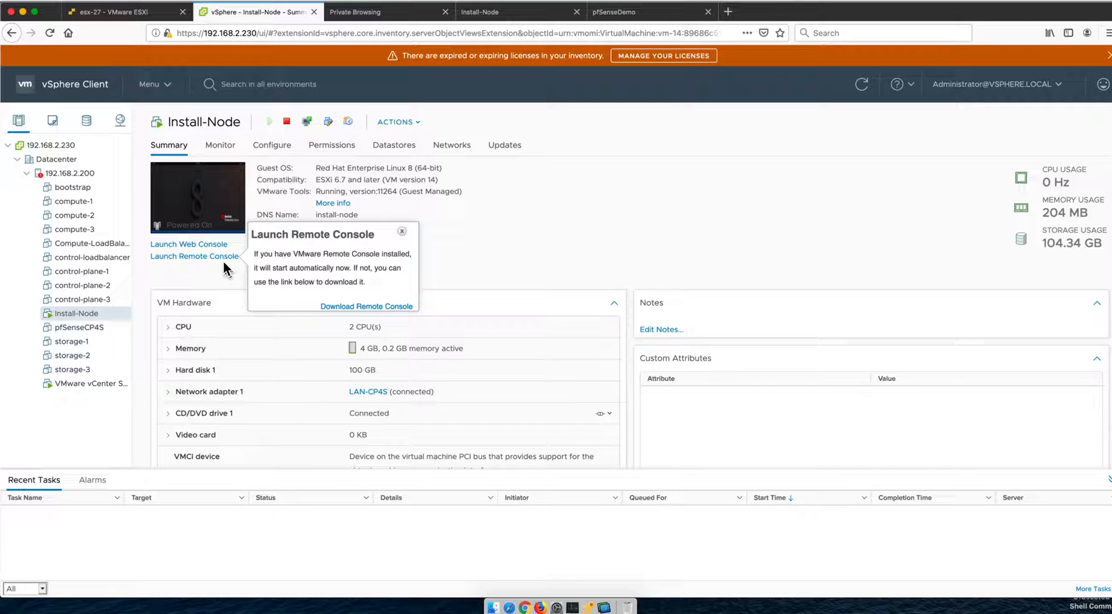
mouse_move(318, 307)
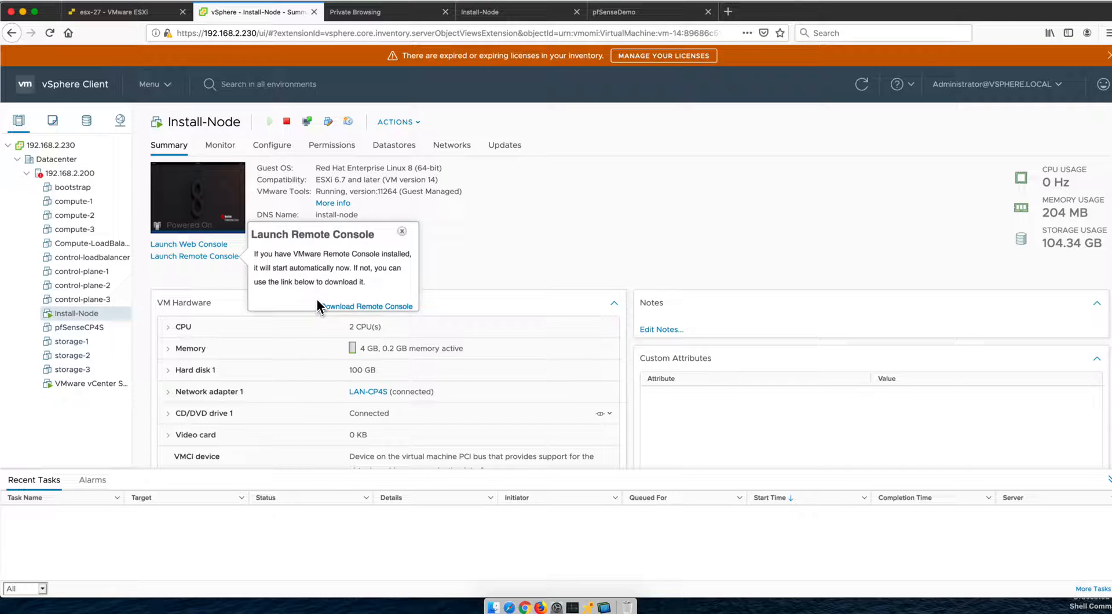
mouse_move(352, 306)
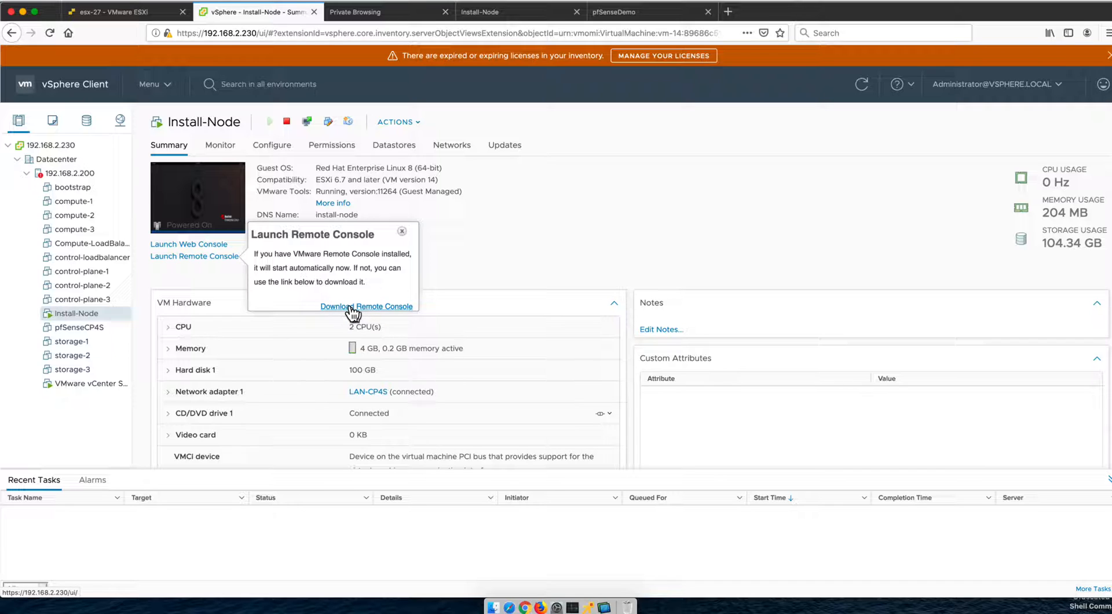
mouse_move(361, 313)
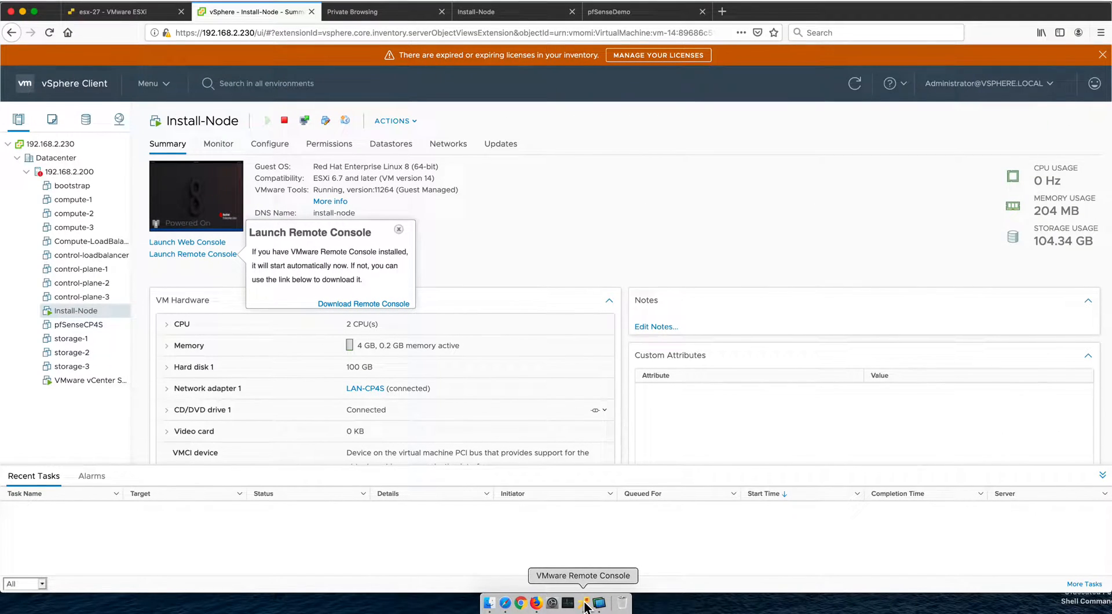
mouse_move(335, 291)
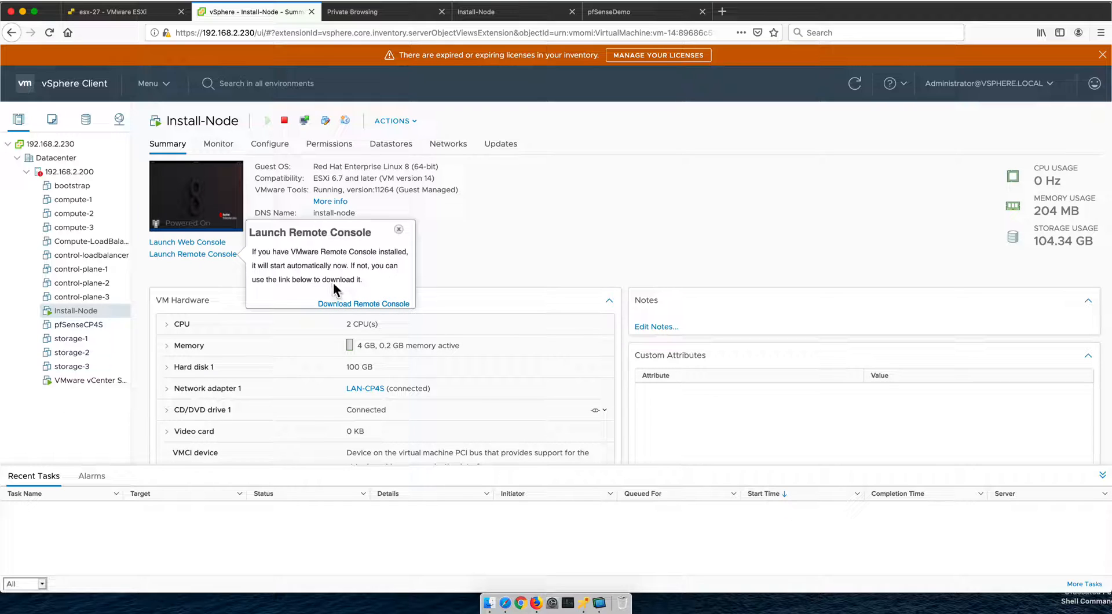
mouse_move(233, 269)
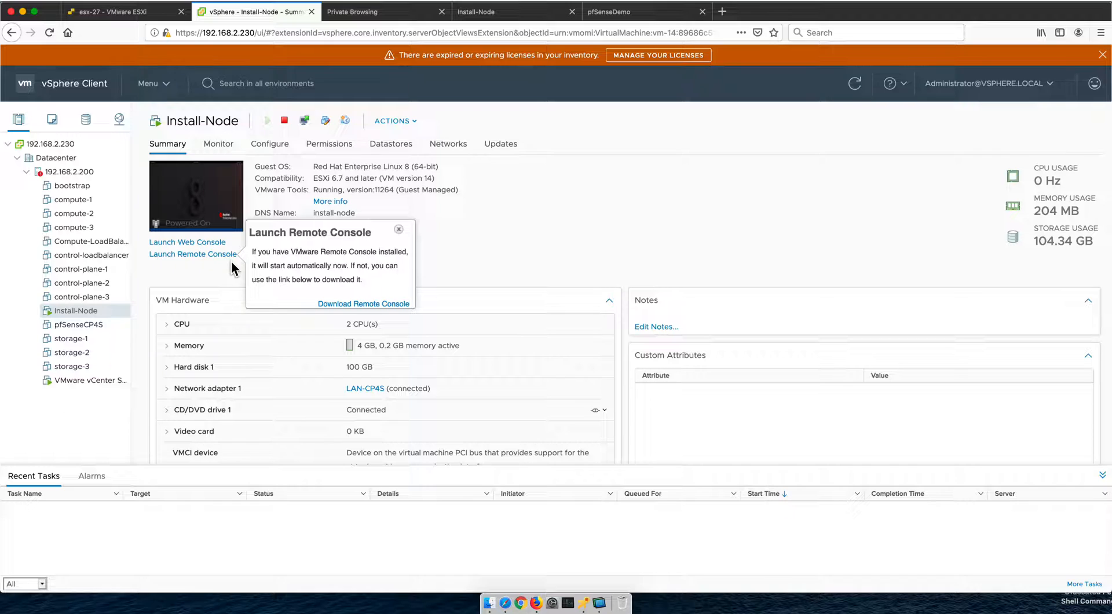
mouse_move(240, 273)
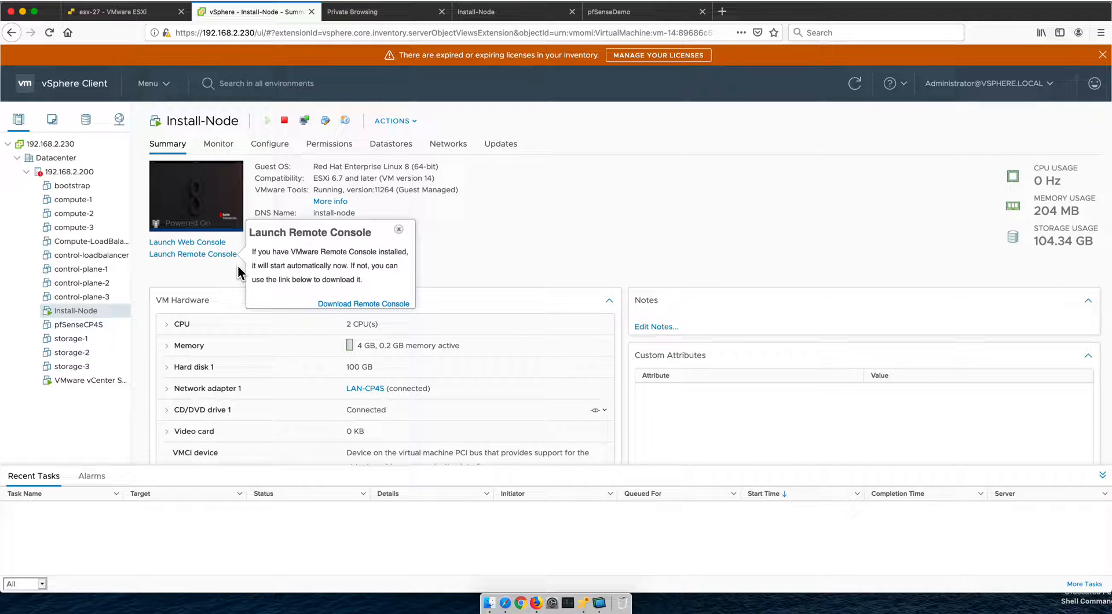
mouse_move(291, 288)
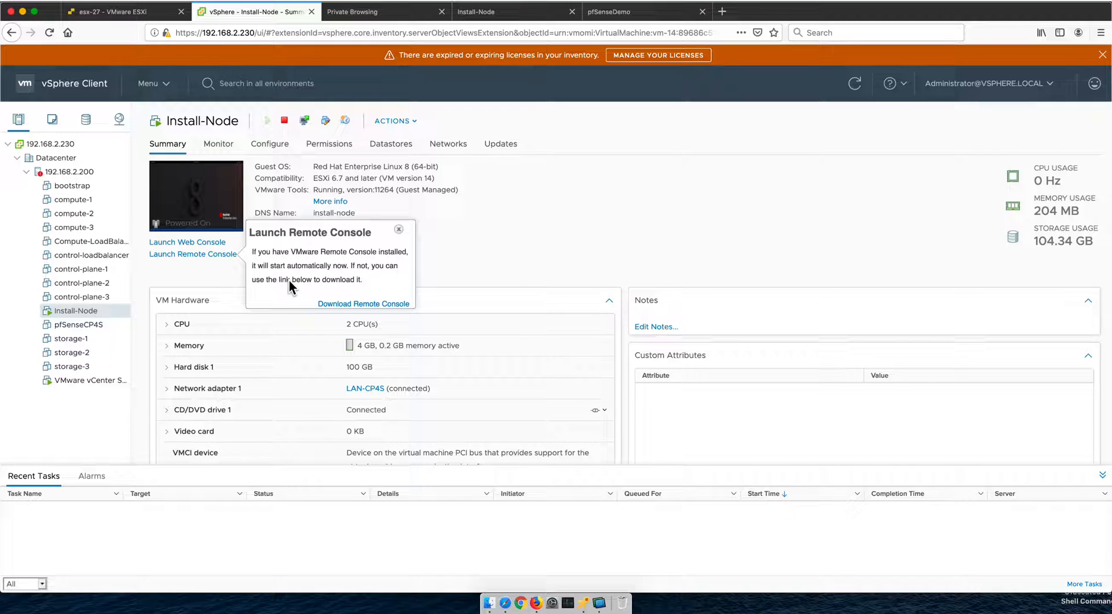
mouse_move(234, 235)
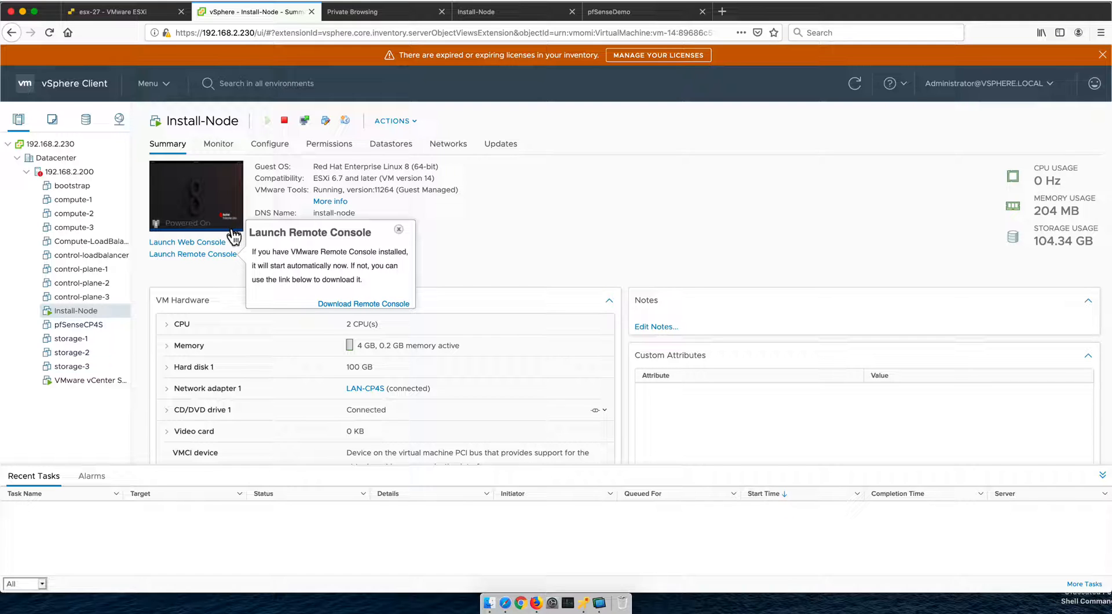
mouse_move(202, 247)
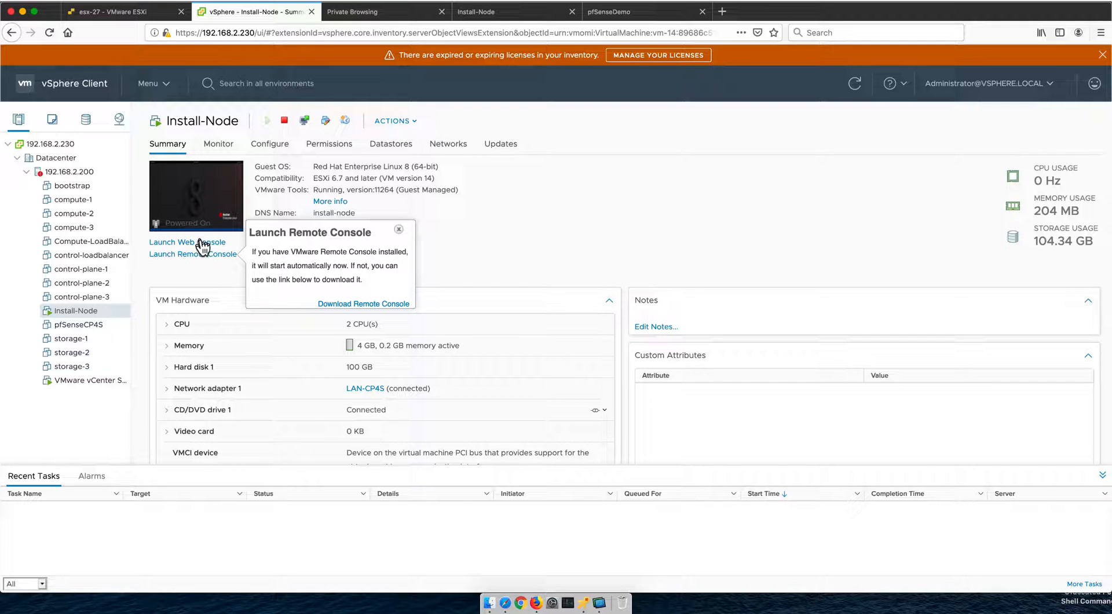
In Install-Node's web console terminal, run sudo yum install open-vm-tools-desktop.
left_click(187, 242)
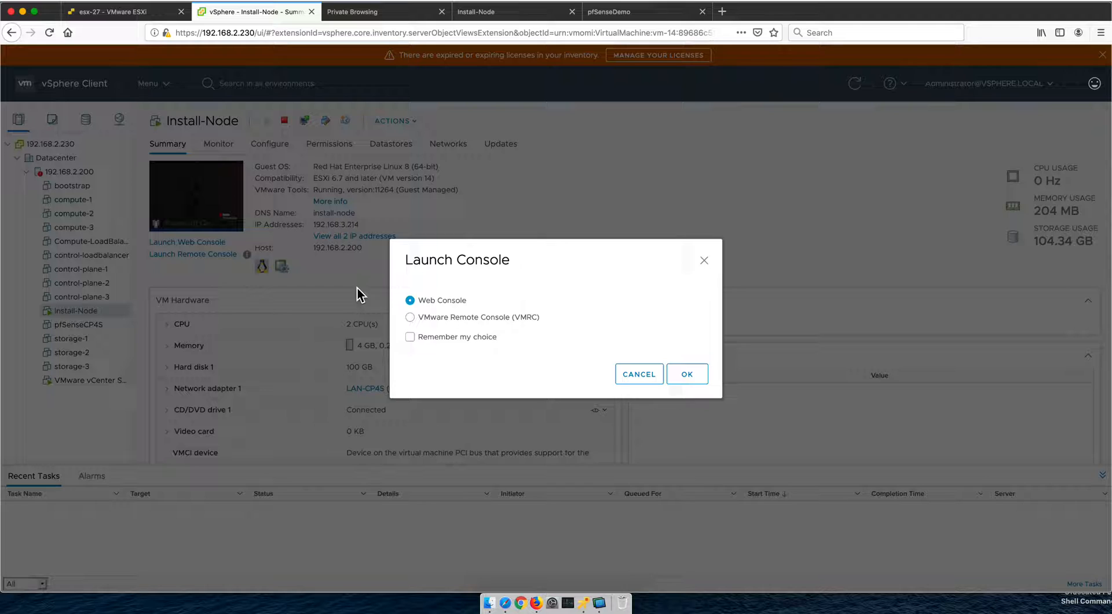
left_click(685, 373)
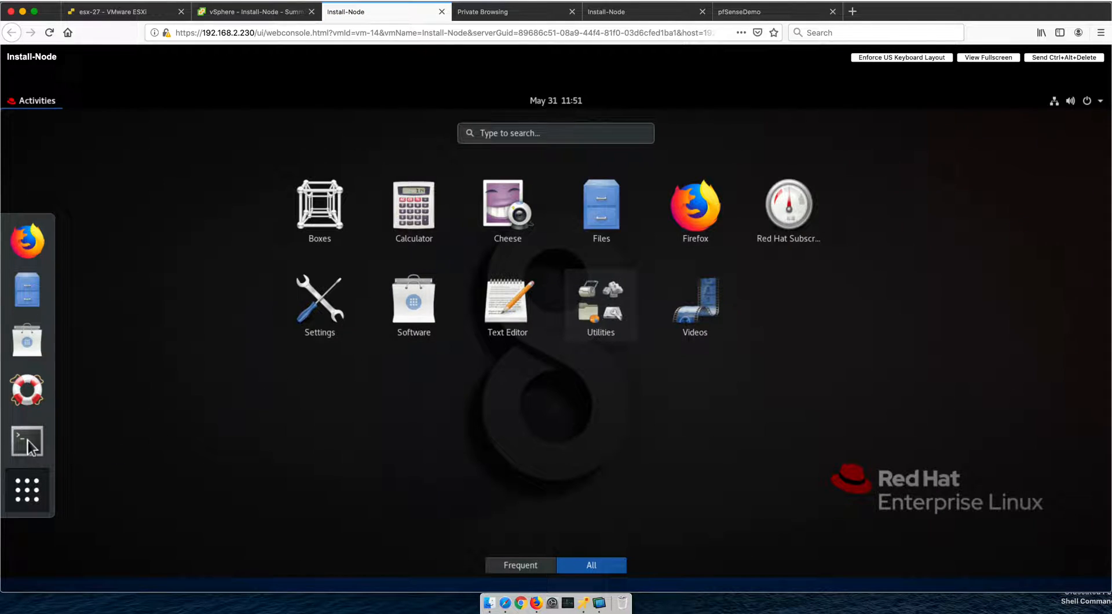
left_click(27, 440)
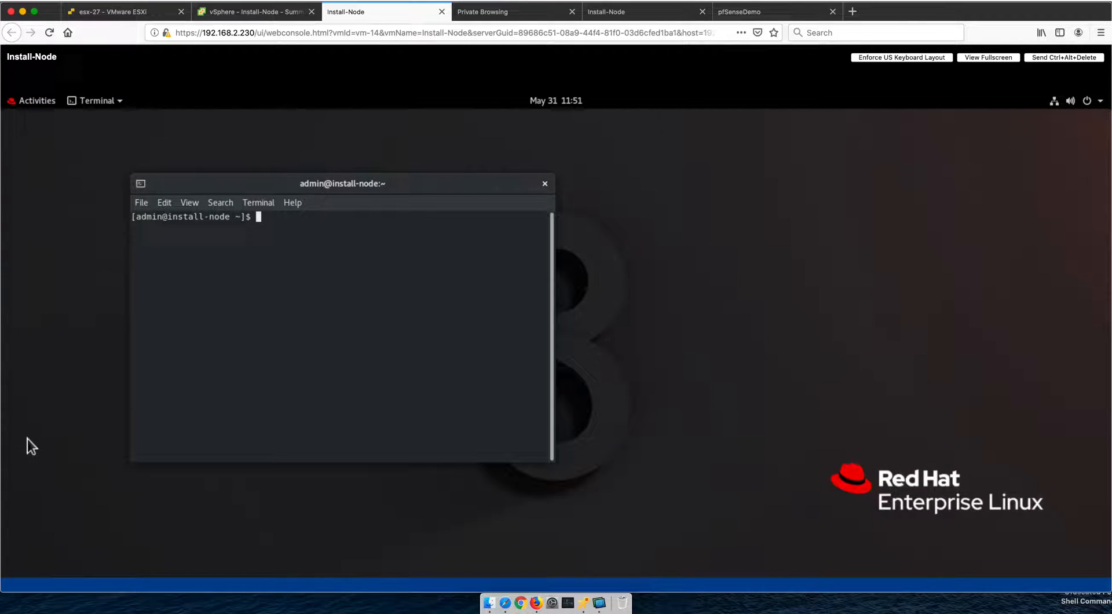
type("sudo yum install open-vm-tools-desktop")
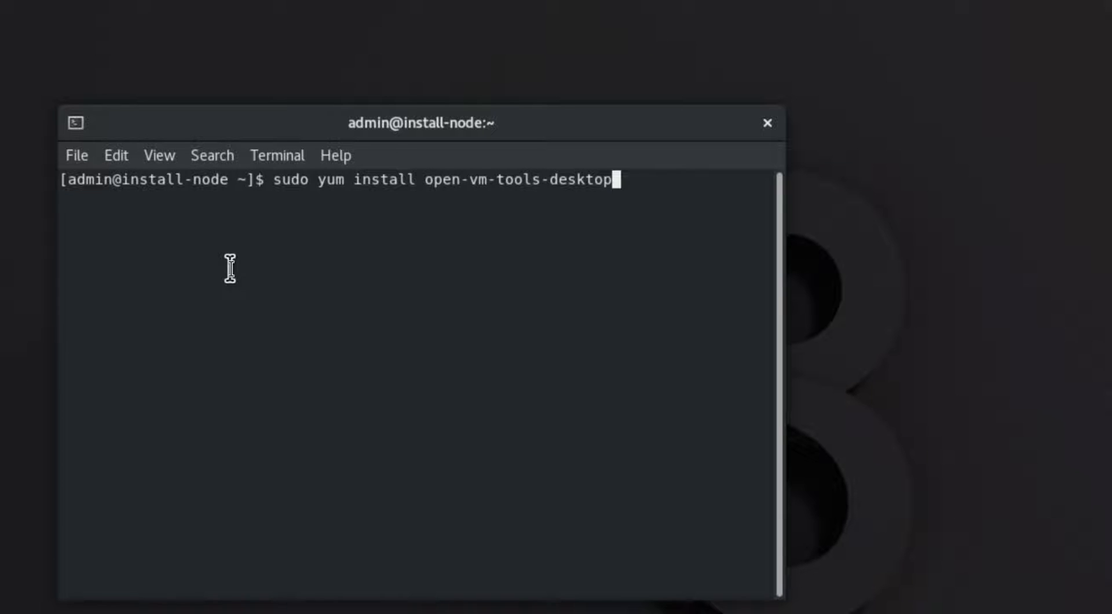
key("Return")
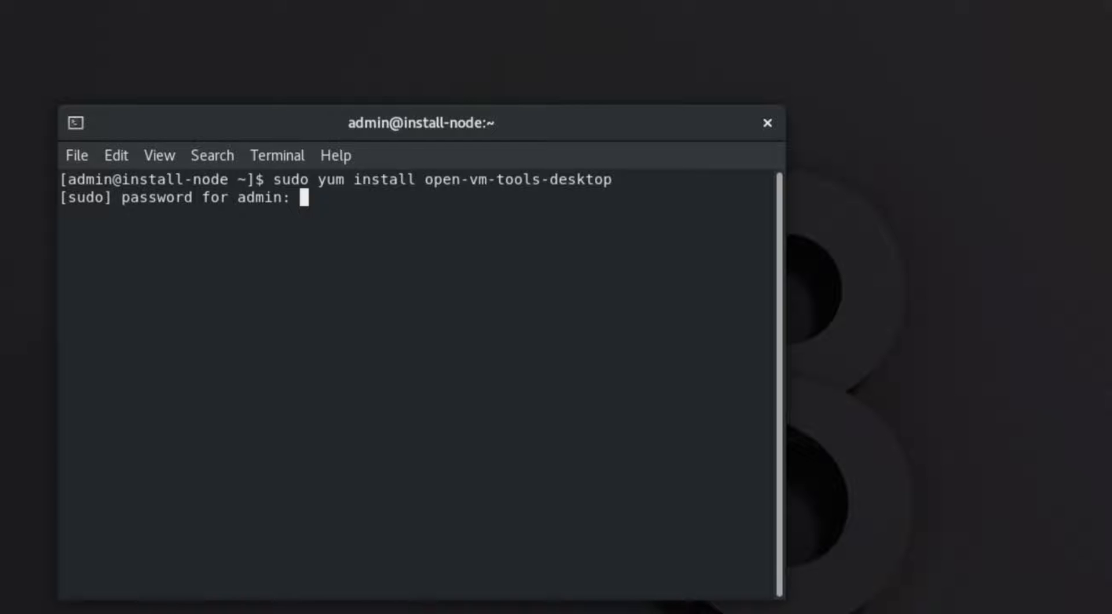
Submit the sudo password and let yum report open-vm-tools-desktop already installed.
key("Return")
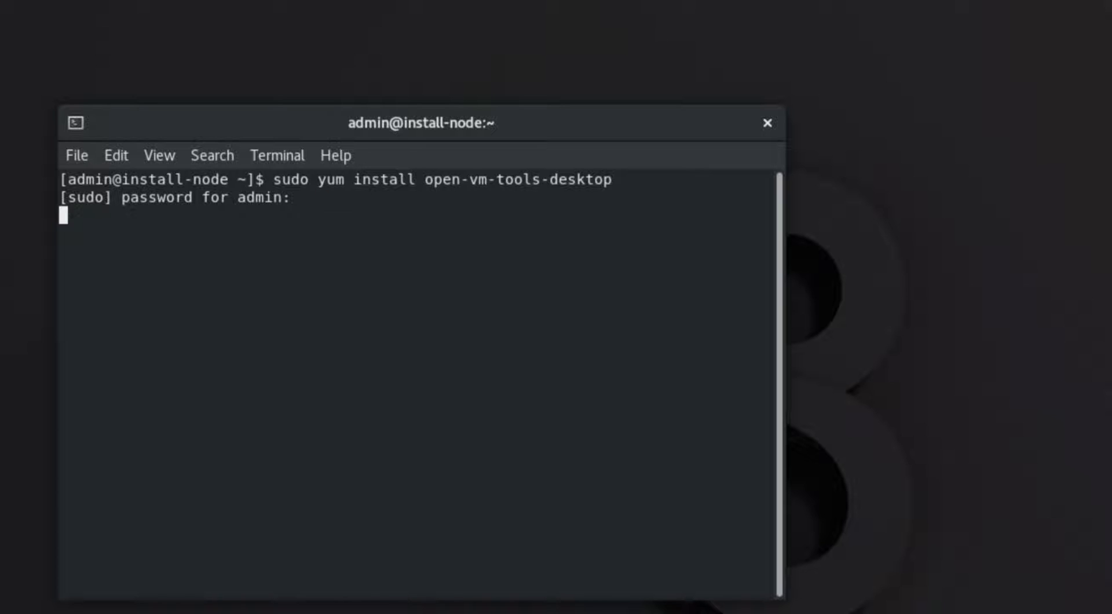
key("Return")
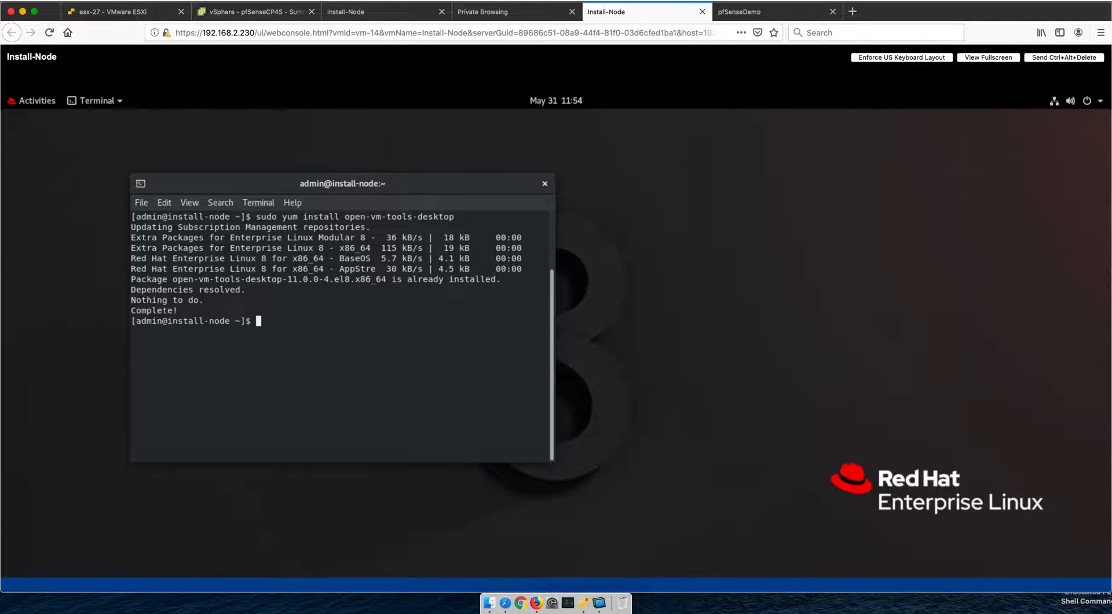
mouse_move(489, 320)
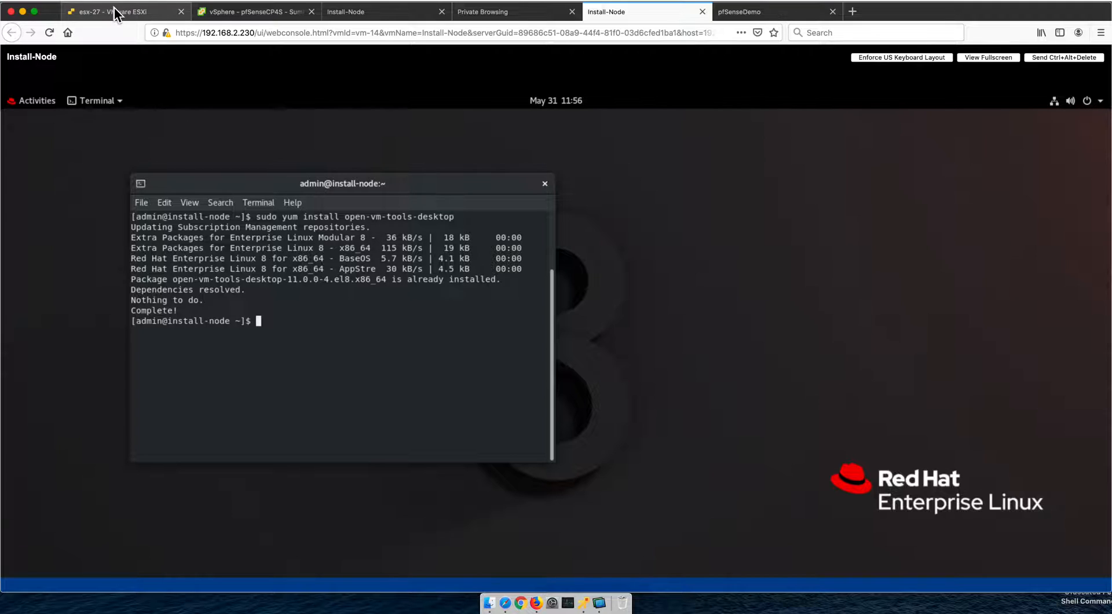
Switch to the ESXi Host Client and open host esx-27's actions menu.
left_click(121, 11)
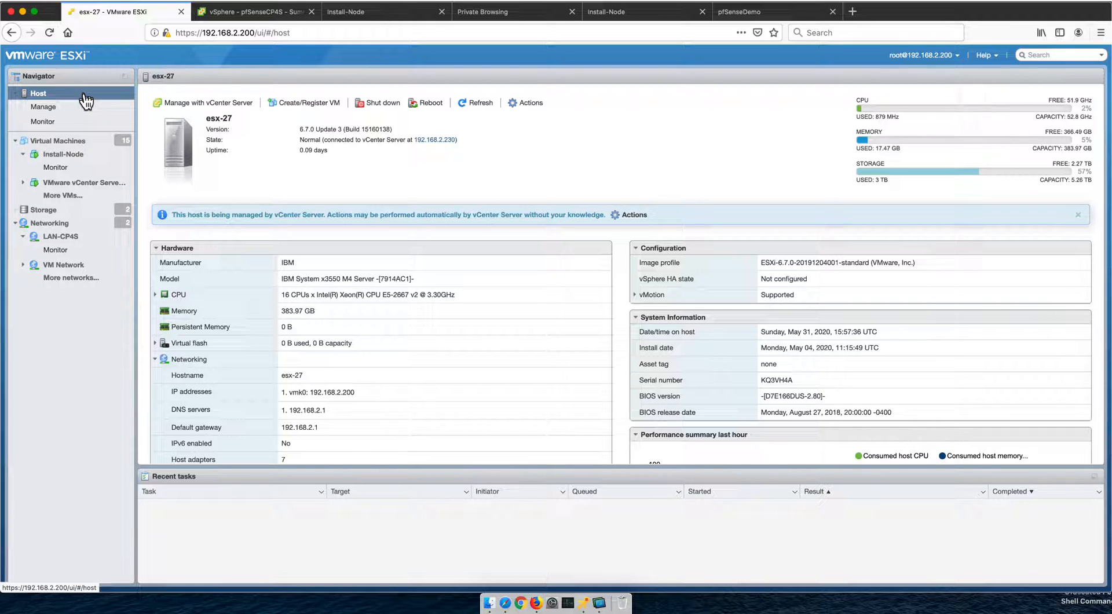
mouse_move(85, 98)
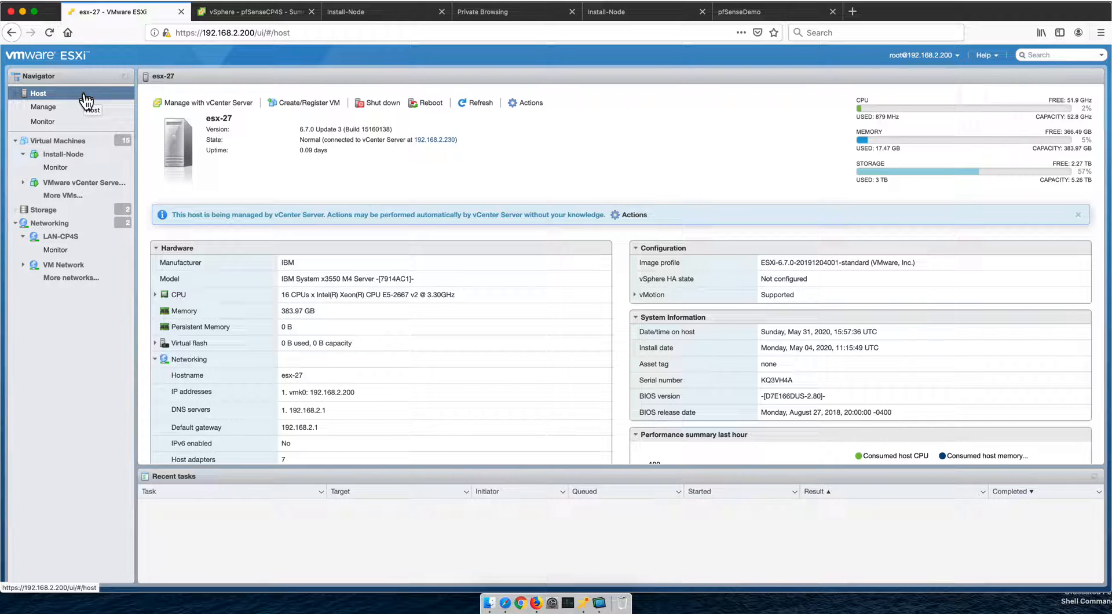
mouse_move(78, 99)
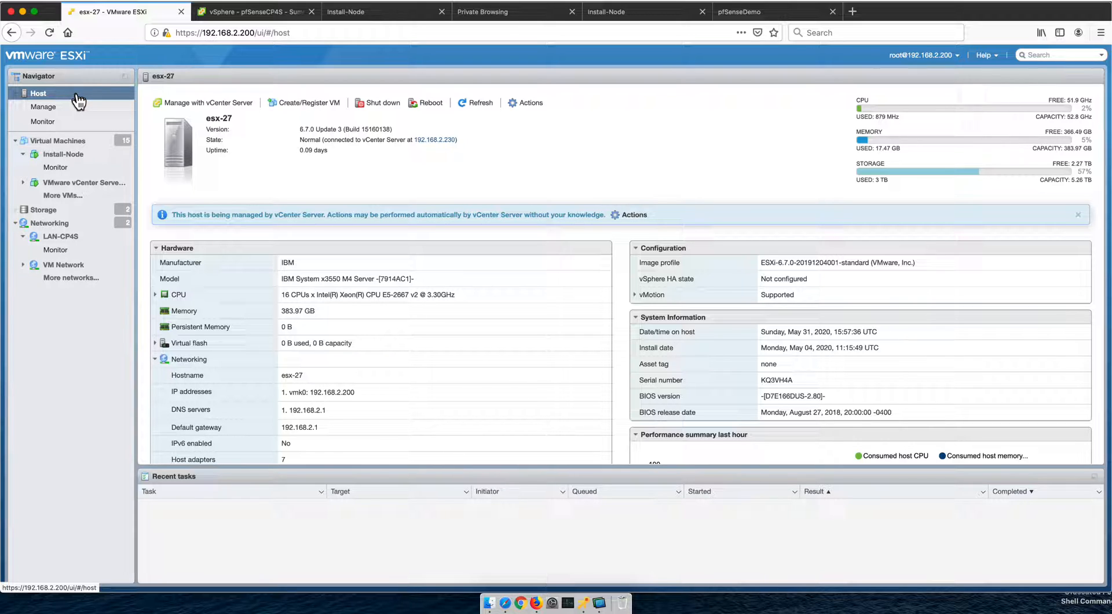
right_click(38, 93)
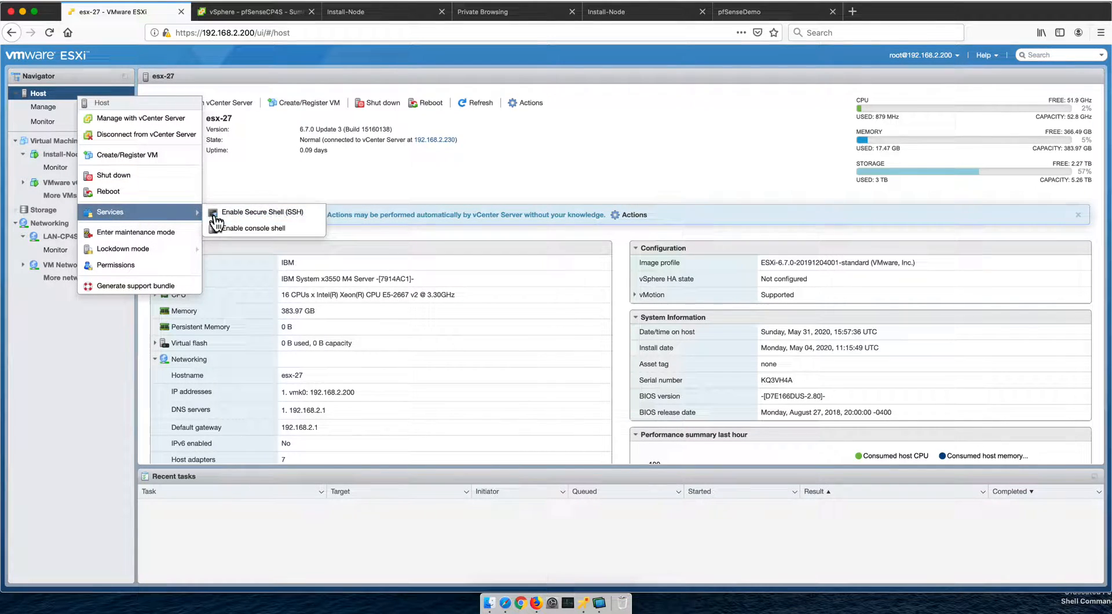
mouse_move(263, 212)
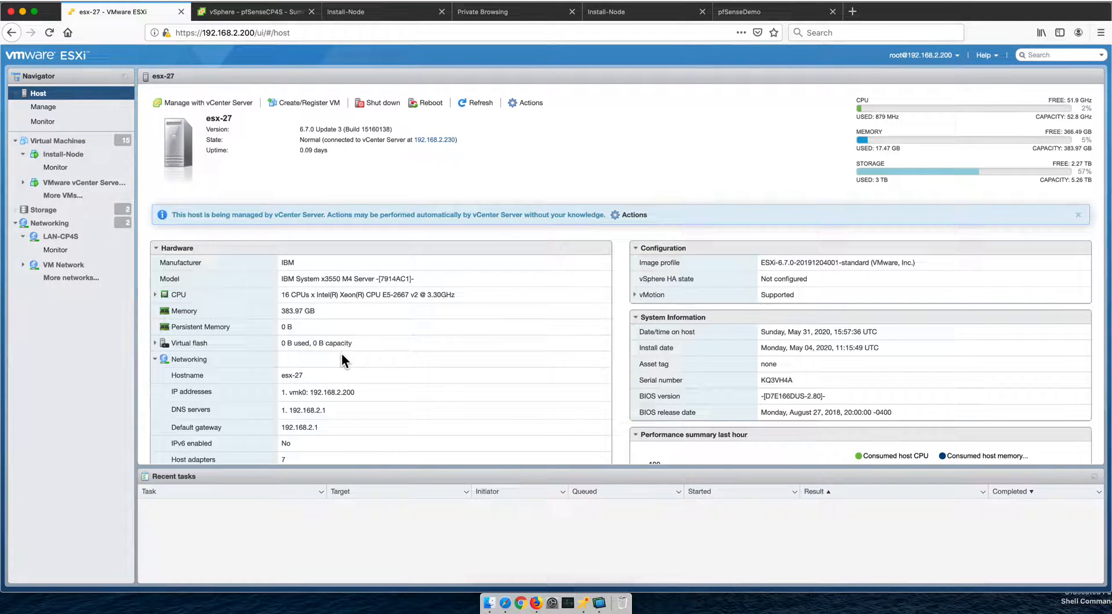
mouse_move(514, 591)
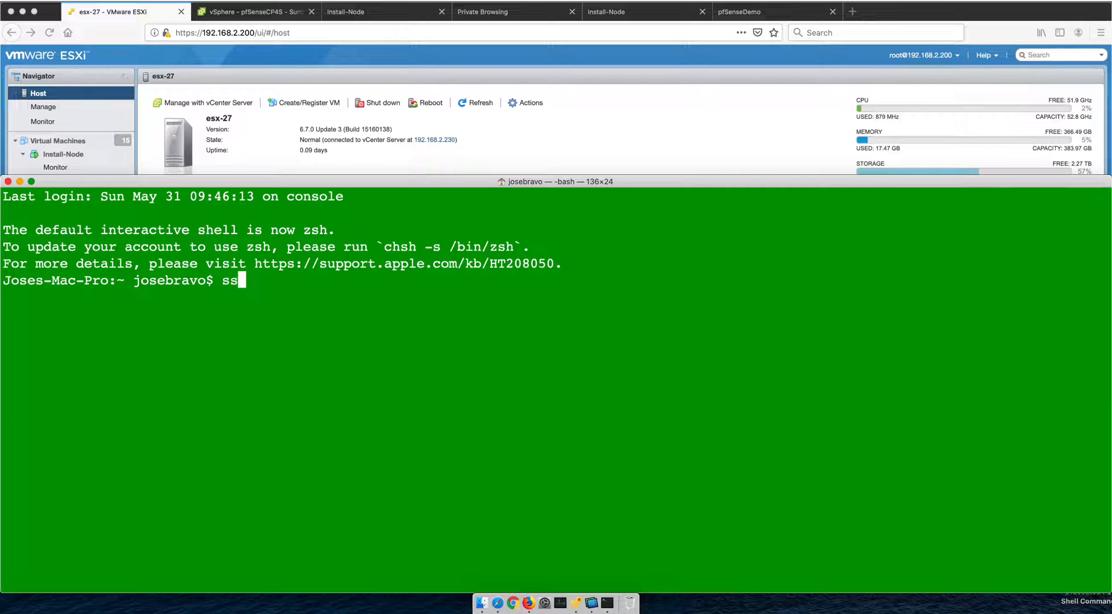
type("h ro")
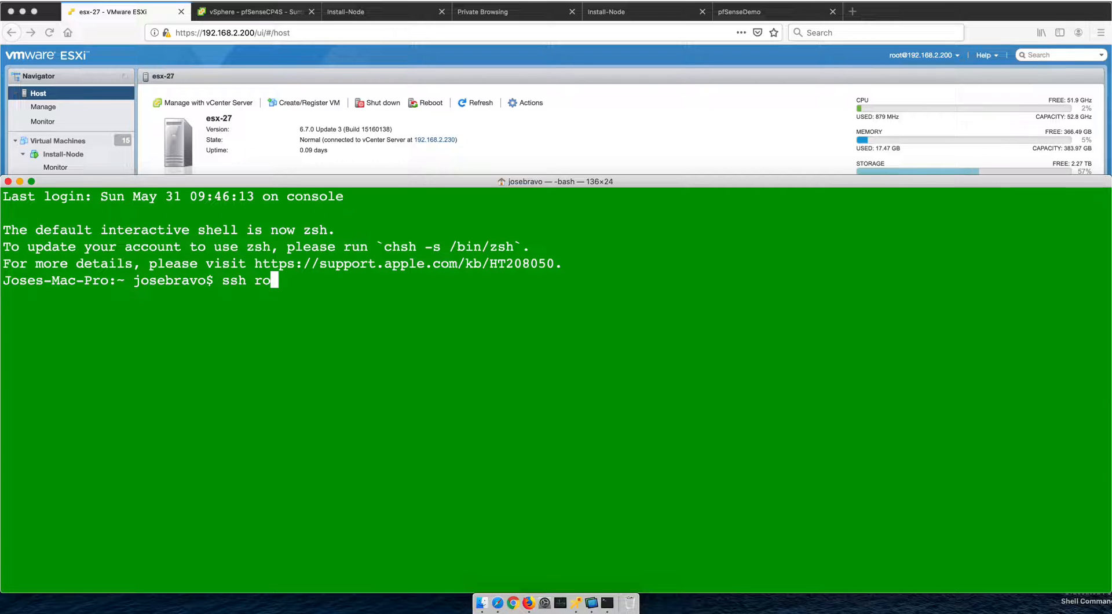
type("ot@")
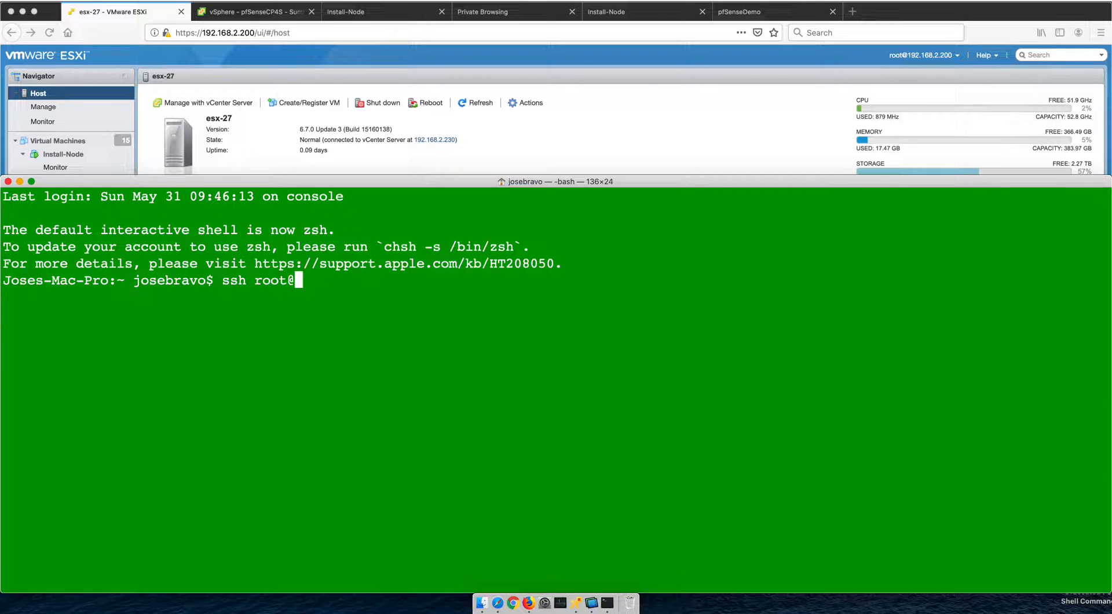
type("192.")
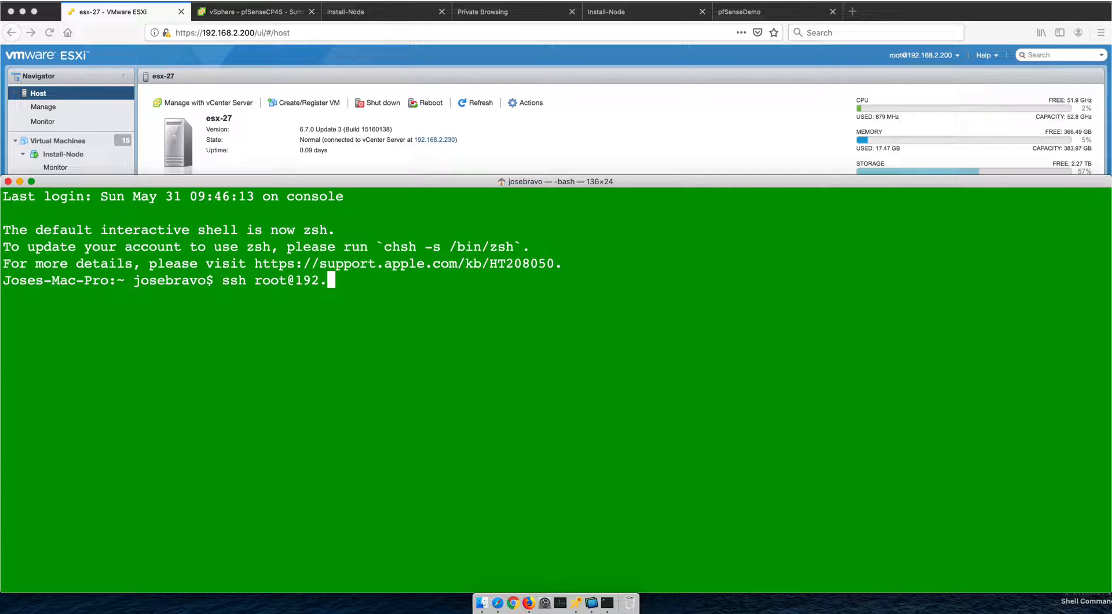
type("168.2.200")
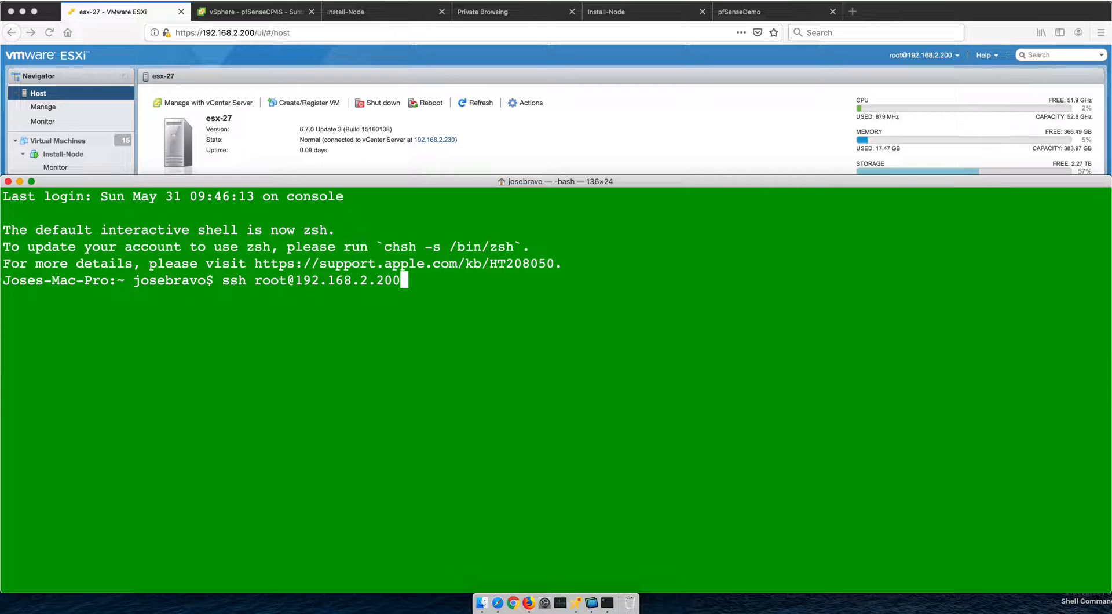
key("Return")
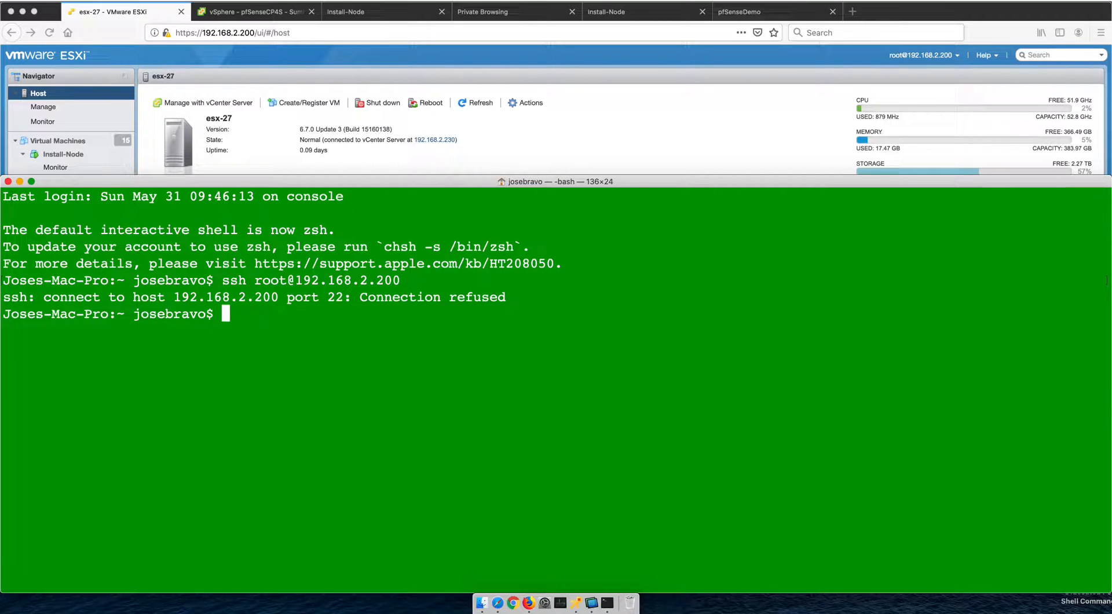
key("Return")
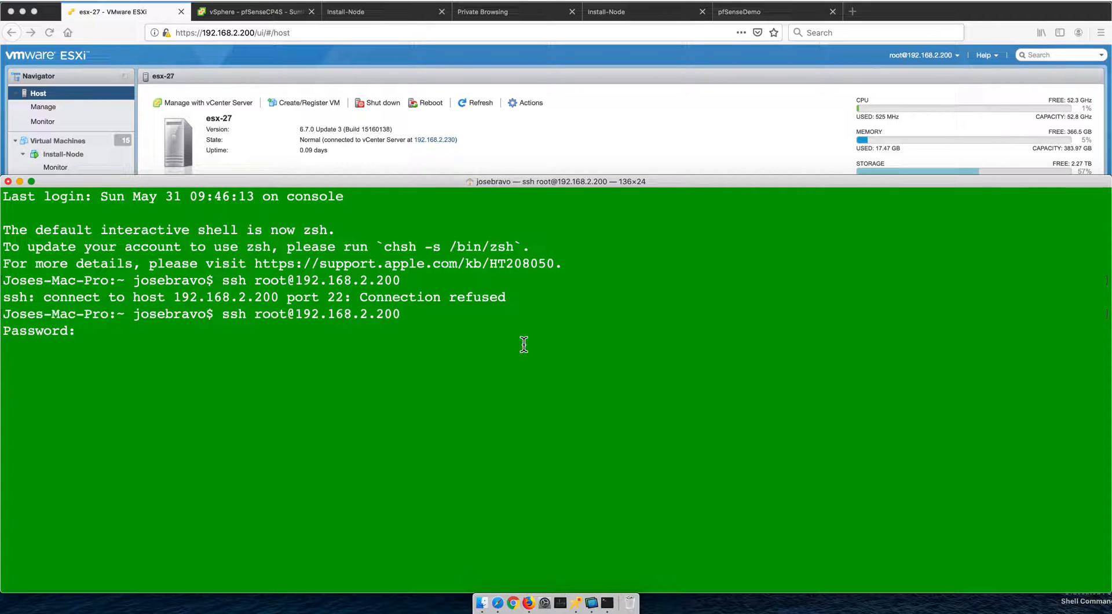
mouse_move(259, 140)
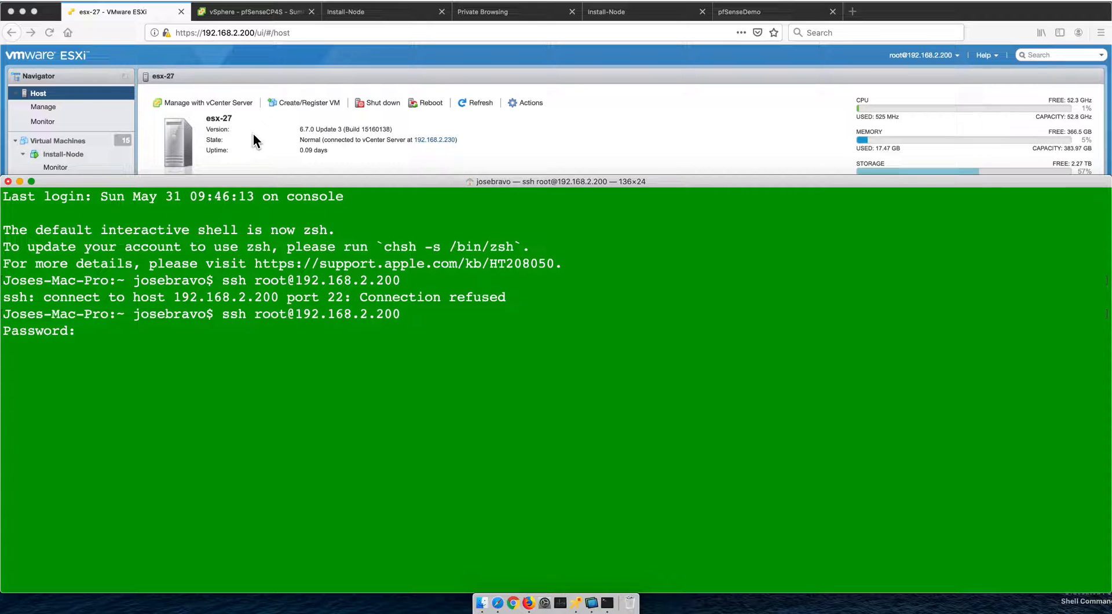
mouse_move(191, 127)
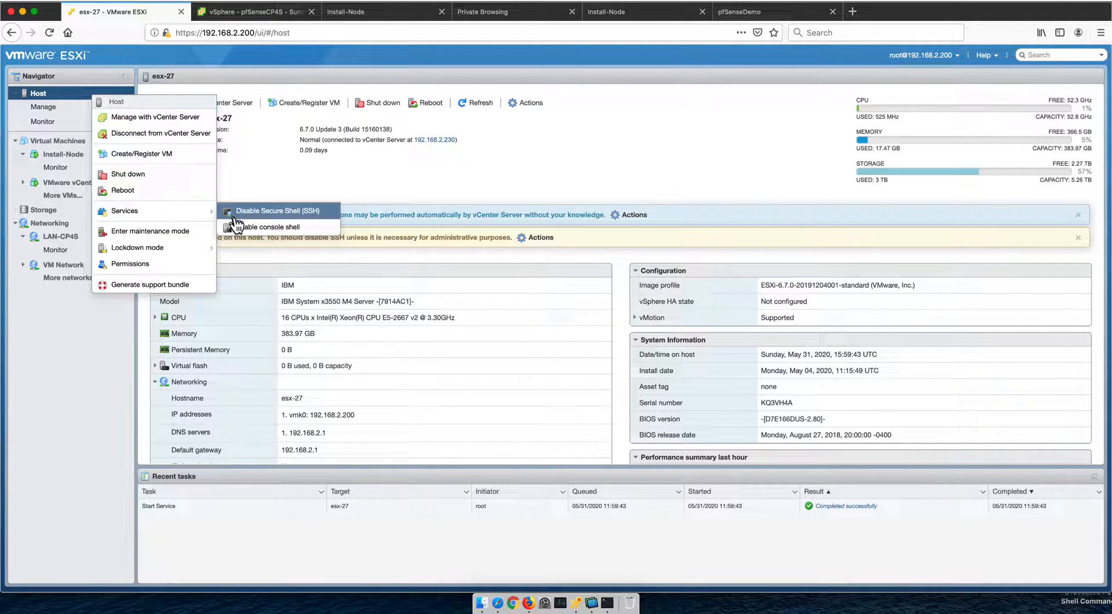
mouse_move(277, 211)
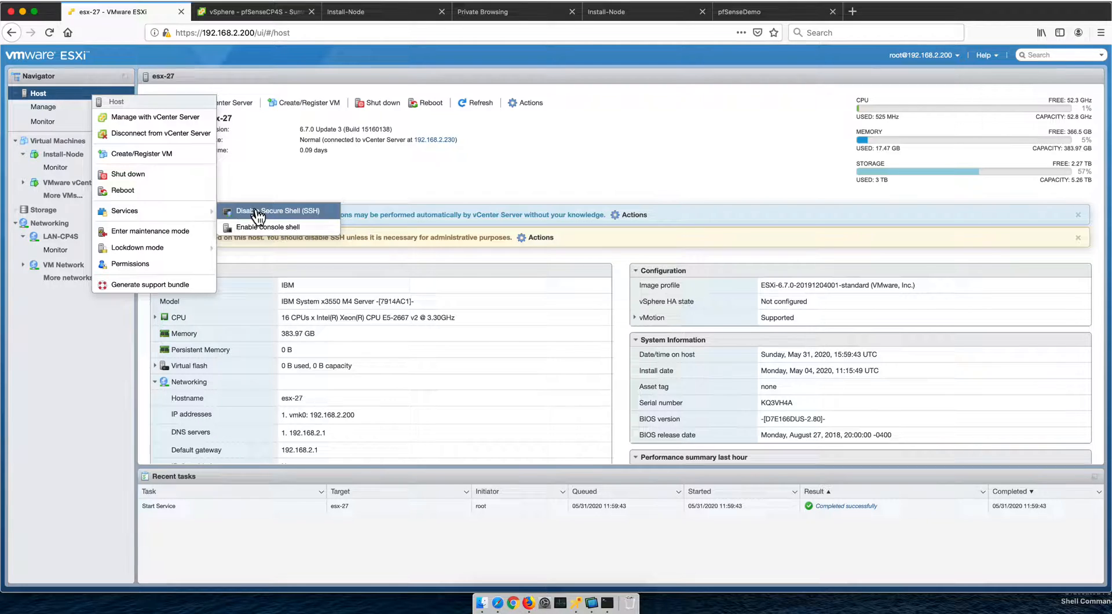
mouse_move(269, 216)
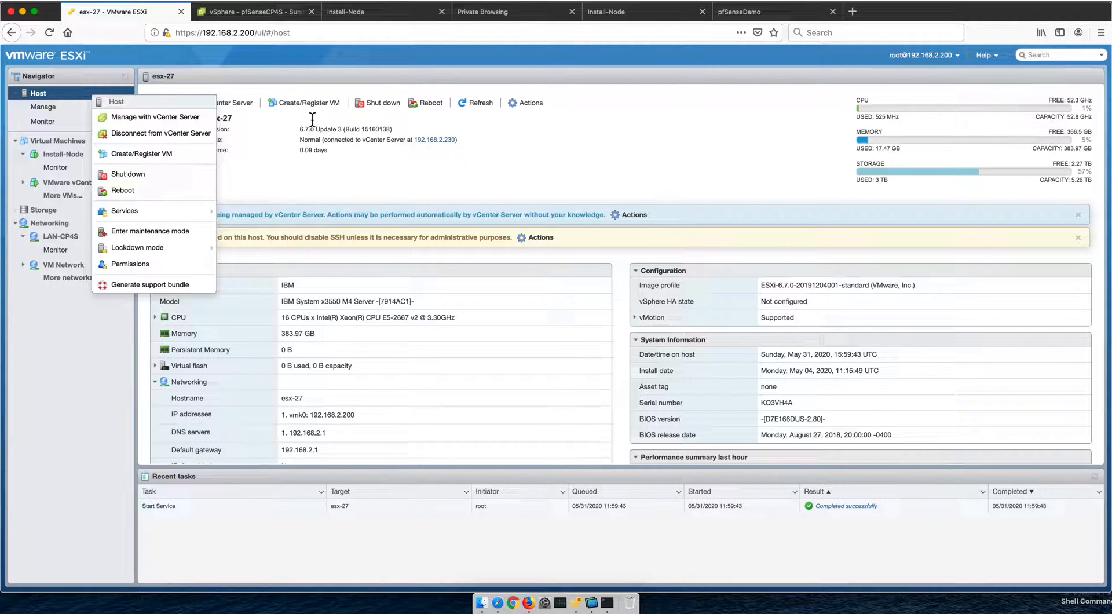
mouse_move(607, 604)
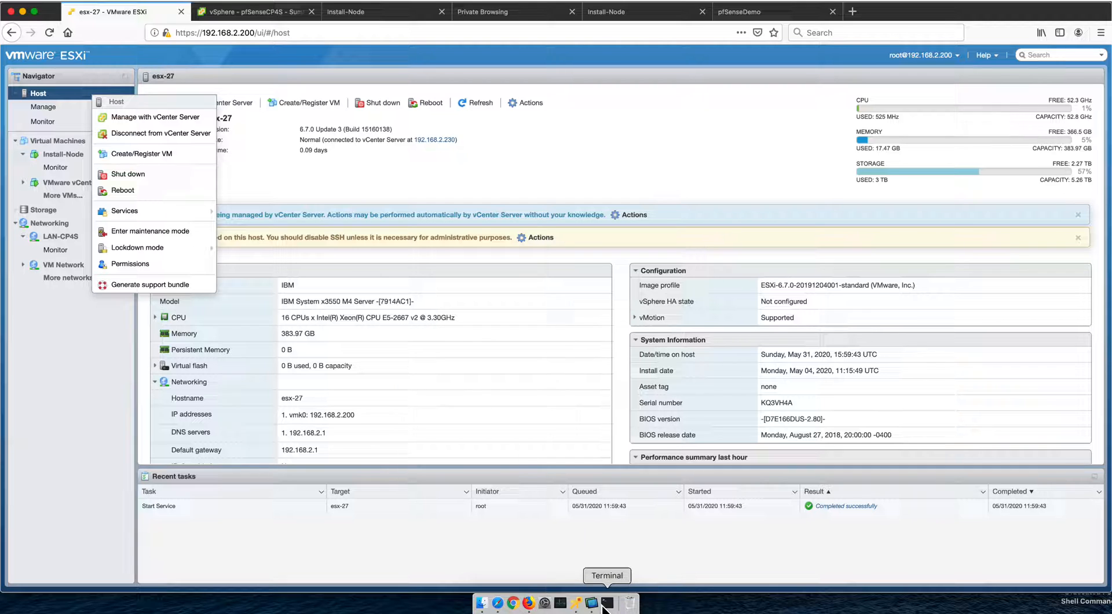
Return to Terminal and enter the root password for esx-27.
left_click(590, 603)
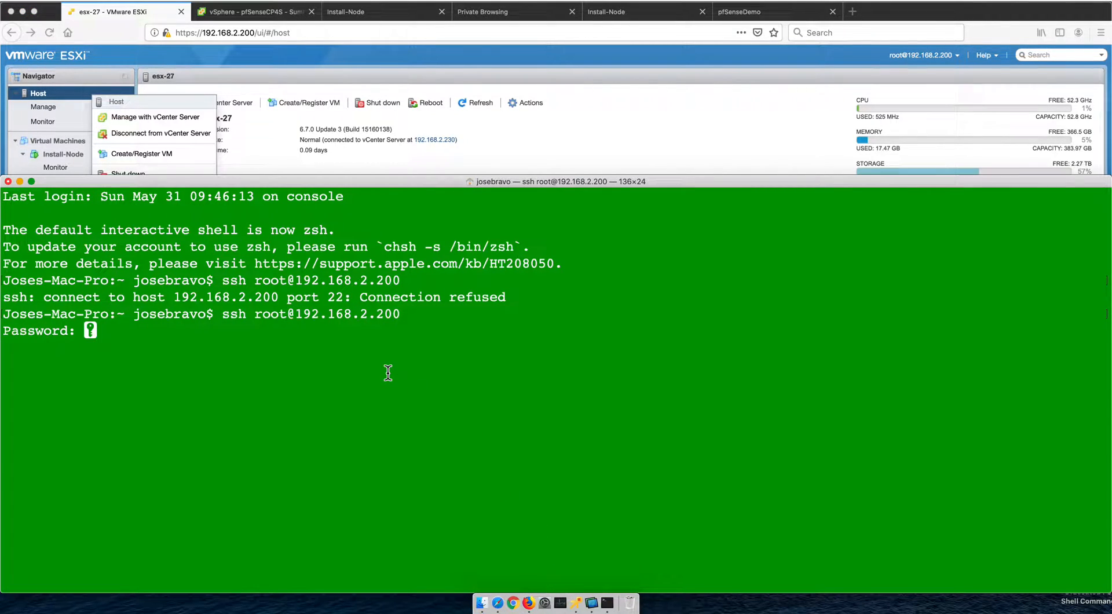
mouse_move(369, 338)
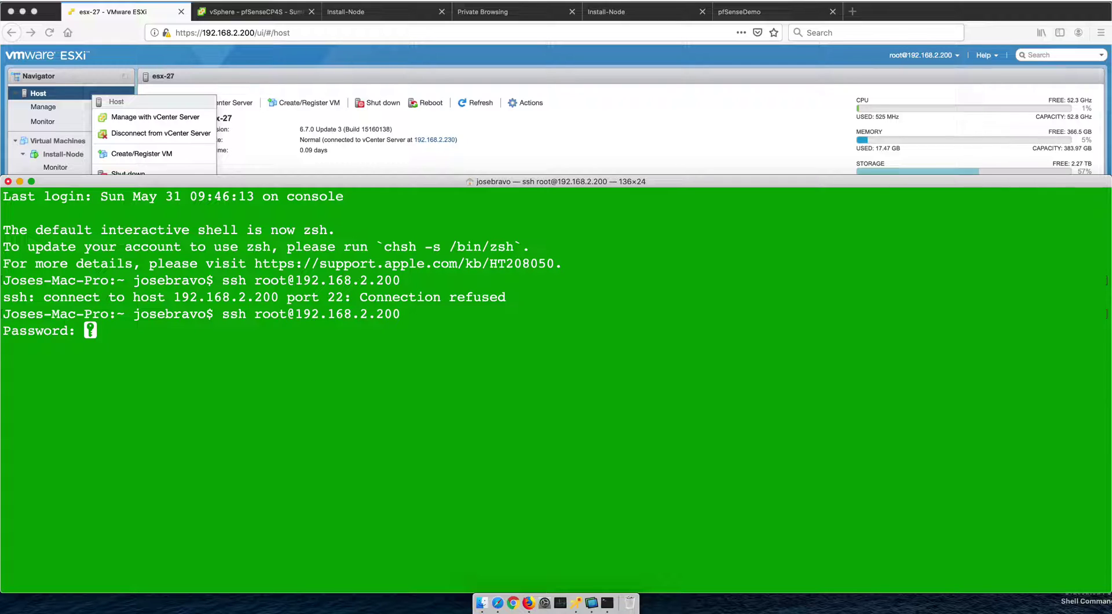
key("Return")
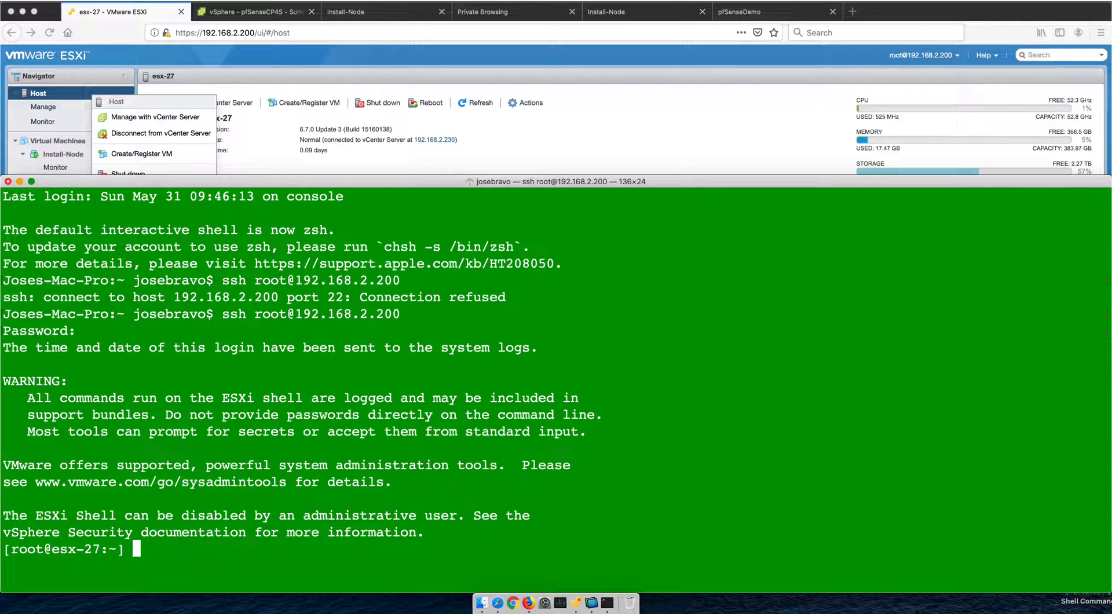
Change into the /etc/vmware directory with cd.
type("cd /")
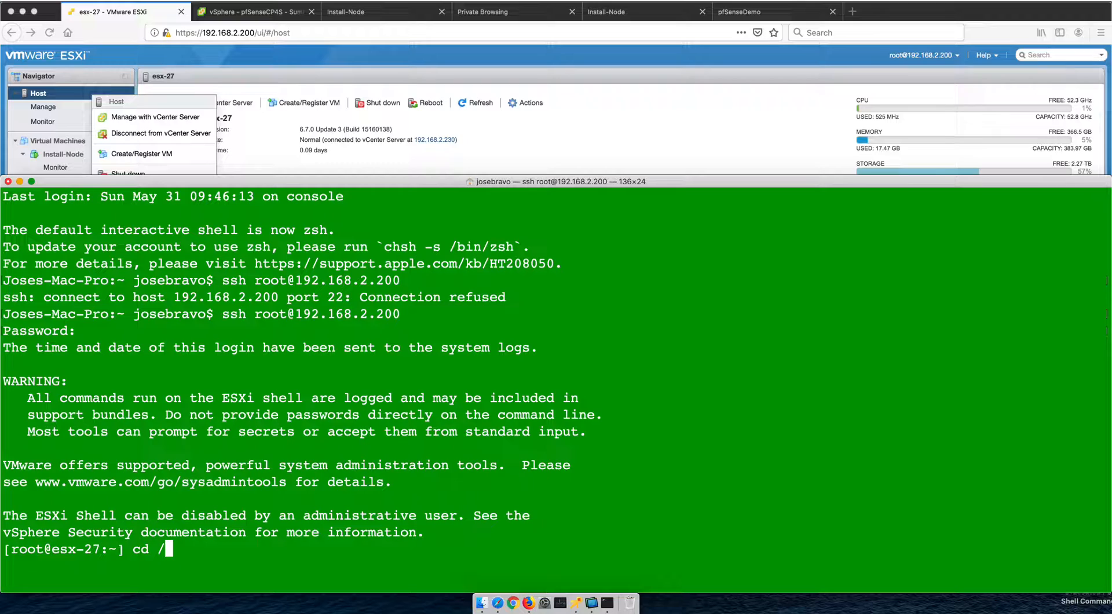
type("etc")
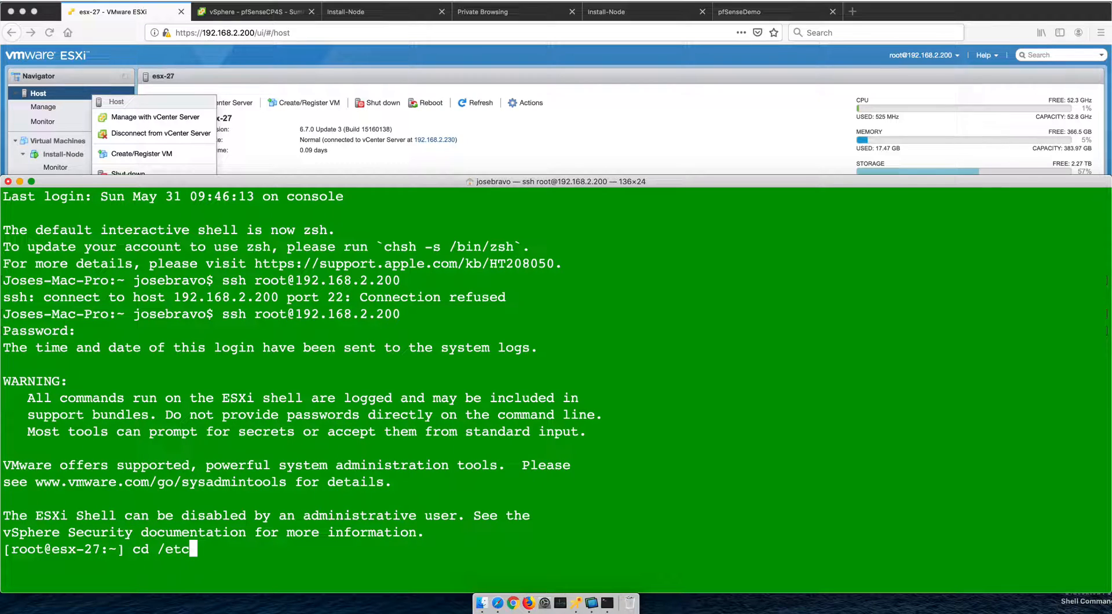
type("/v")
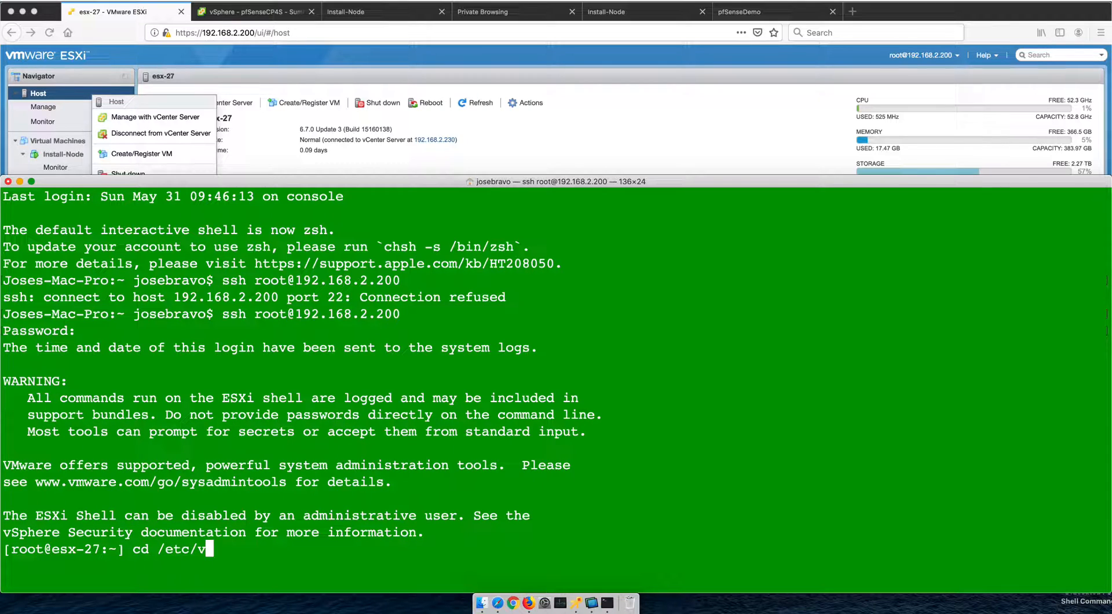
type("m")
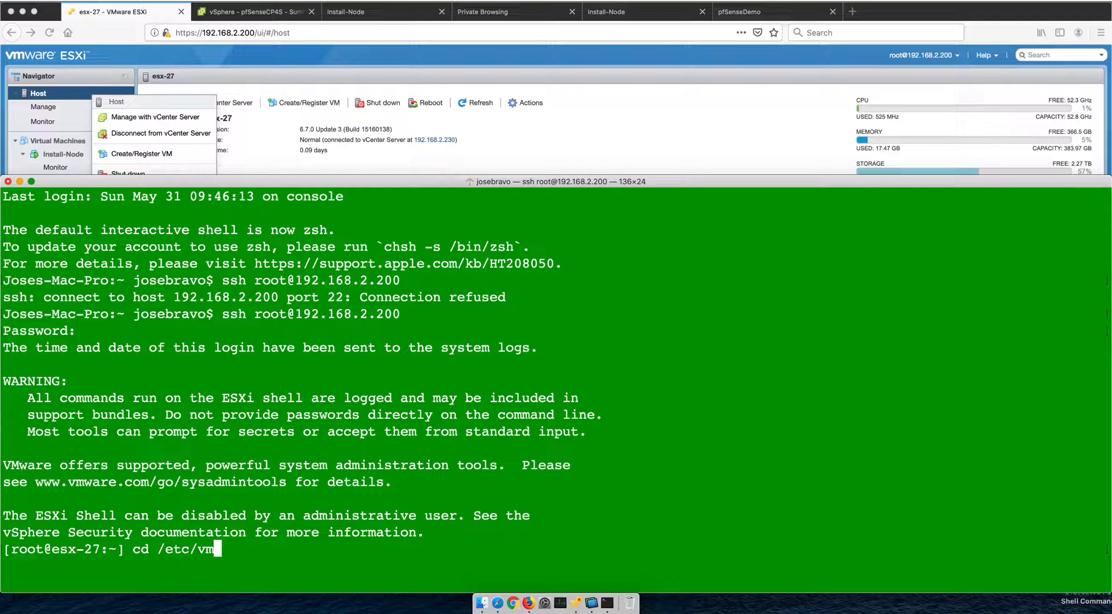
key("Return")
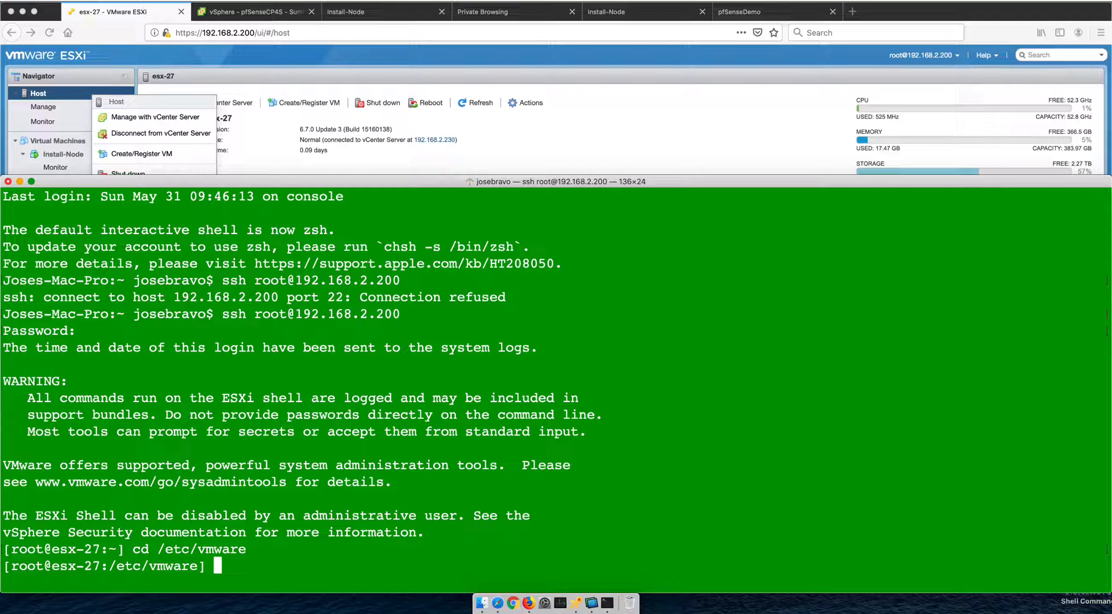
Open the config file in vi.
type("v")
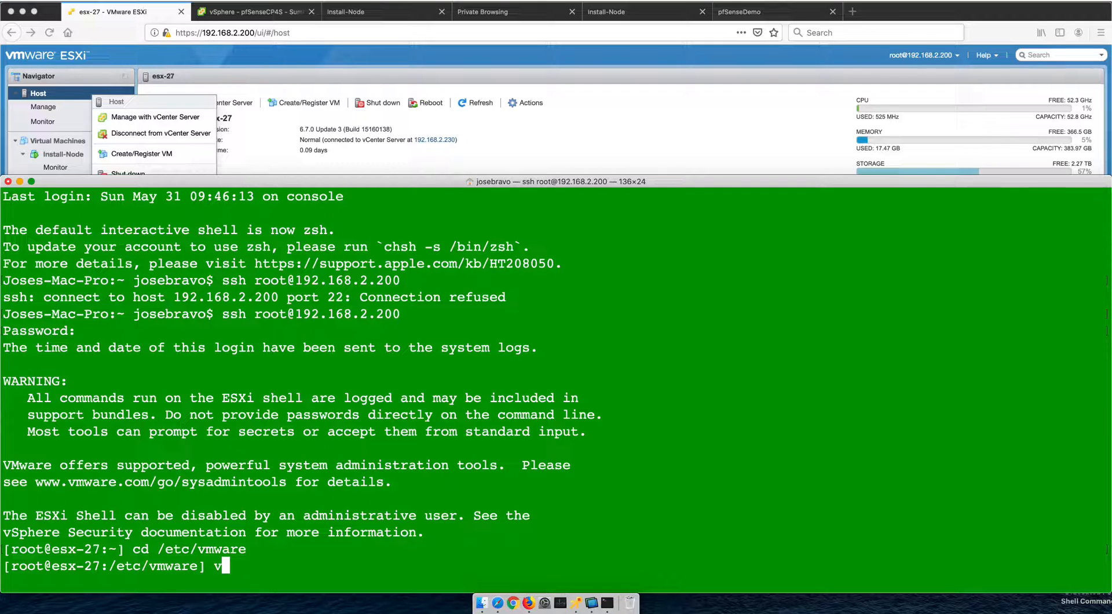
type("i")
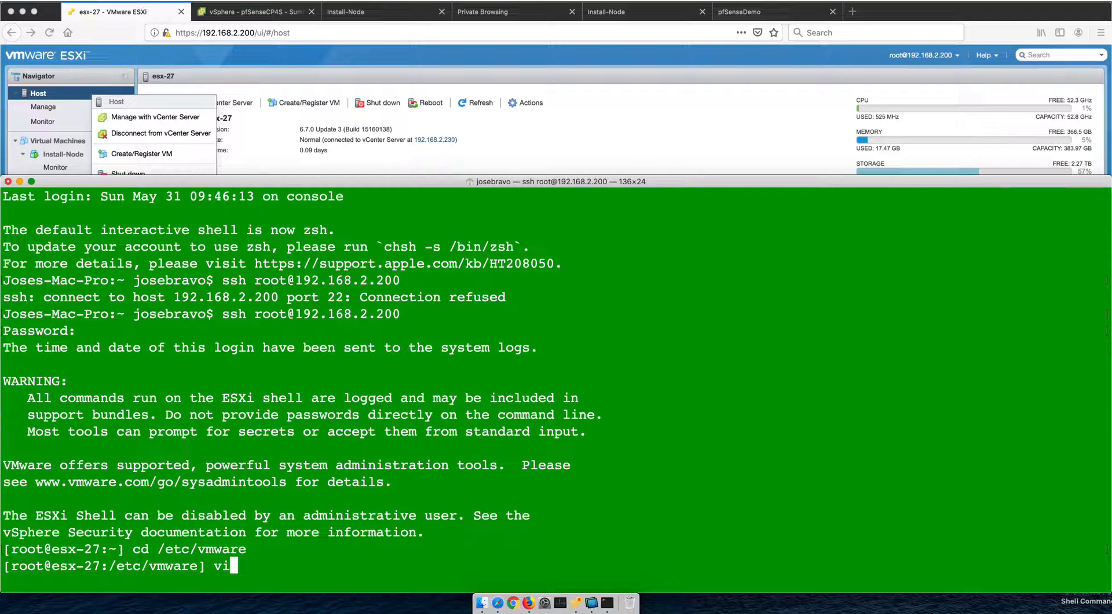
type("c")
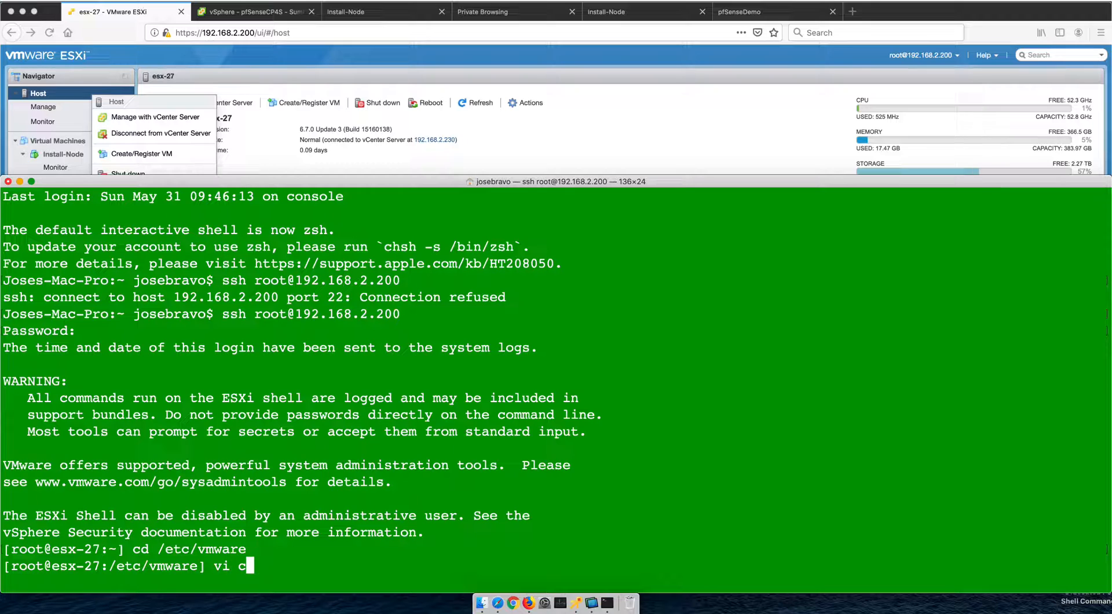
type("onfig")
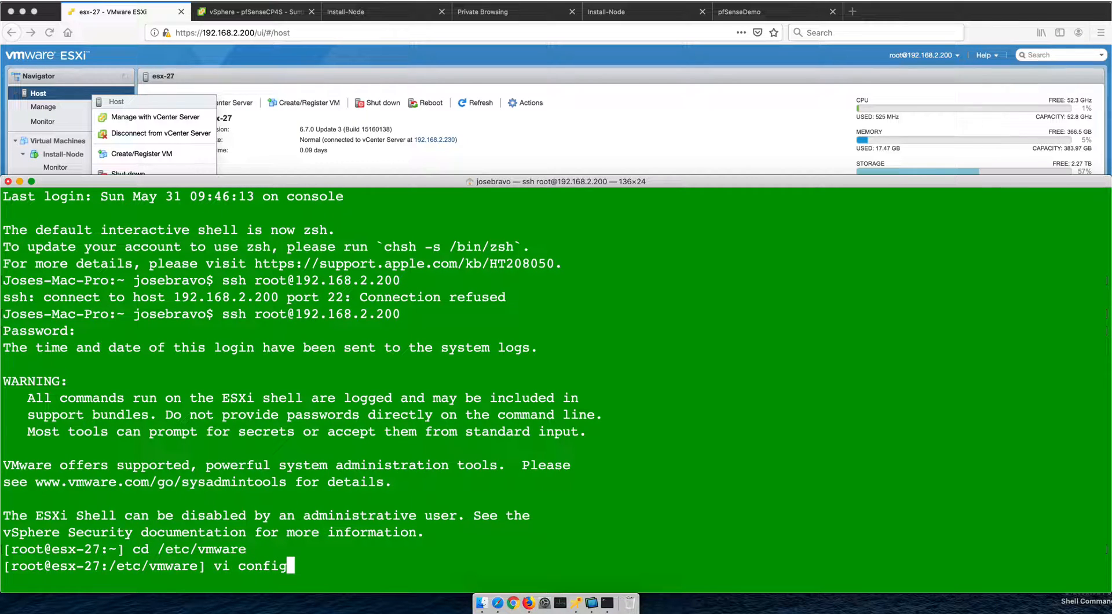
key("Return")
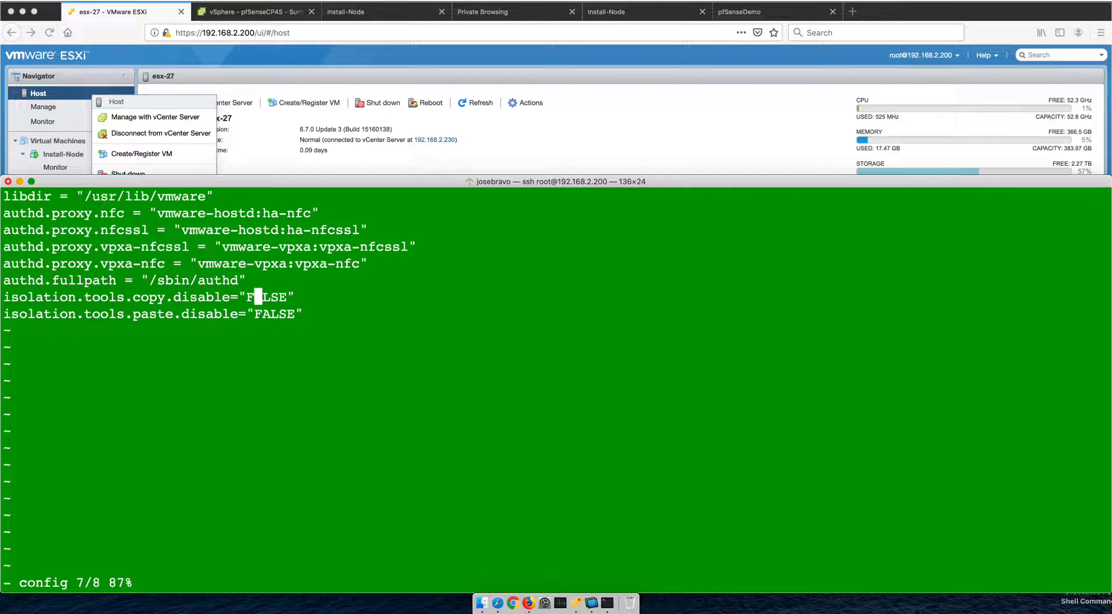
Move through the config in vi to the isolation.tools copy and paste settings.
key("Down")
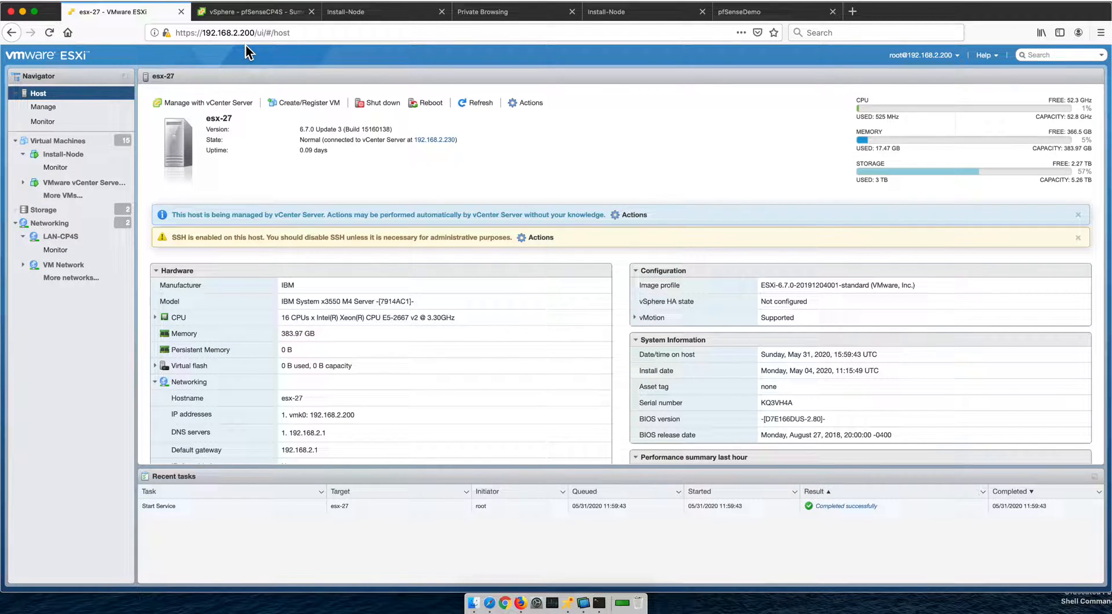
mouse_move(240, 66)
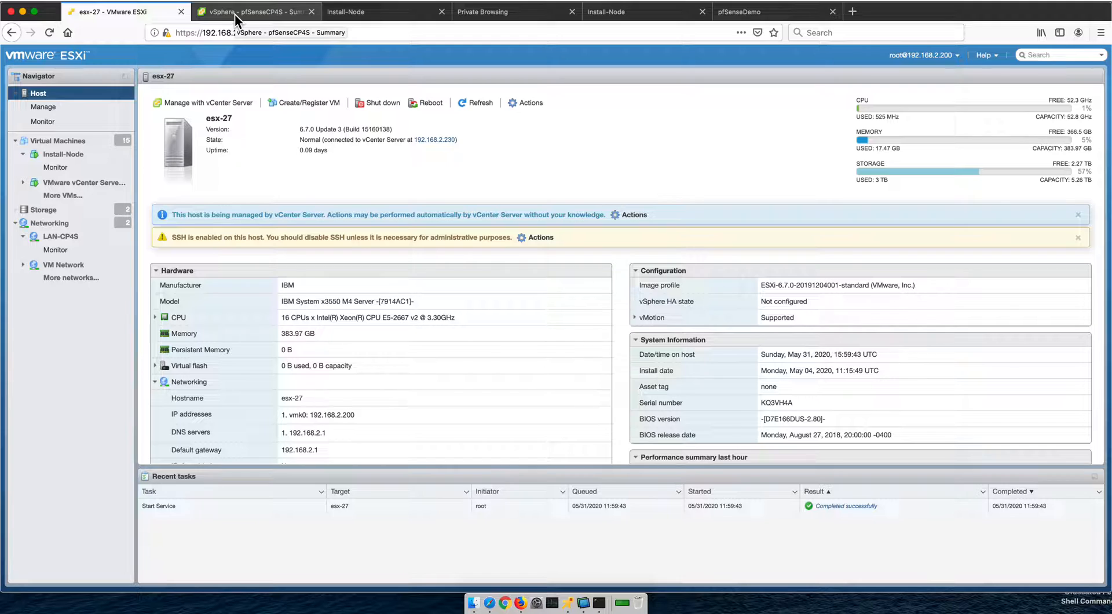
Select Install-Node in the vSphere inventory and launch its remote console.
left_click(255, 11)
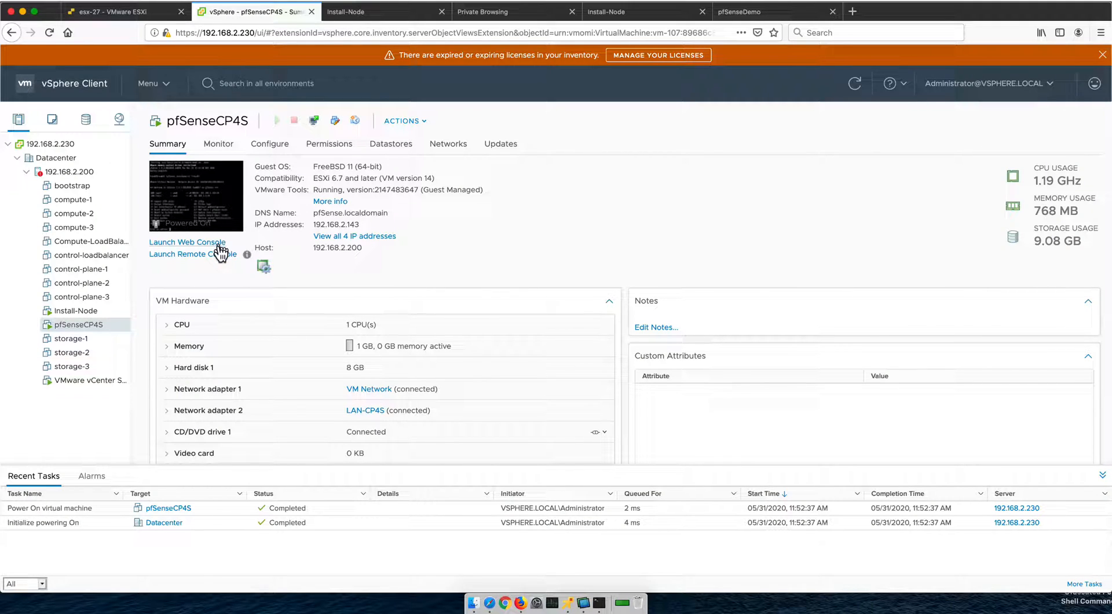
mouse_move(76, 310)
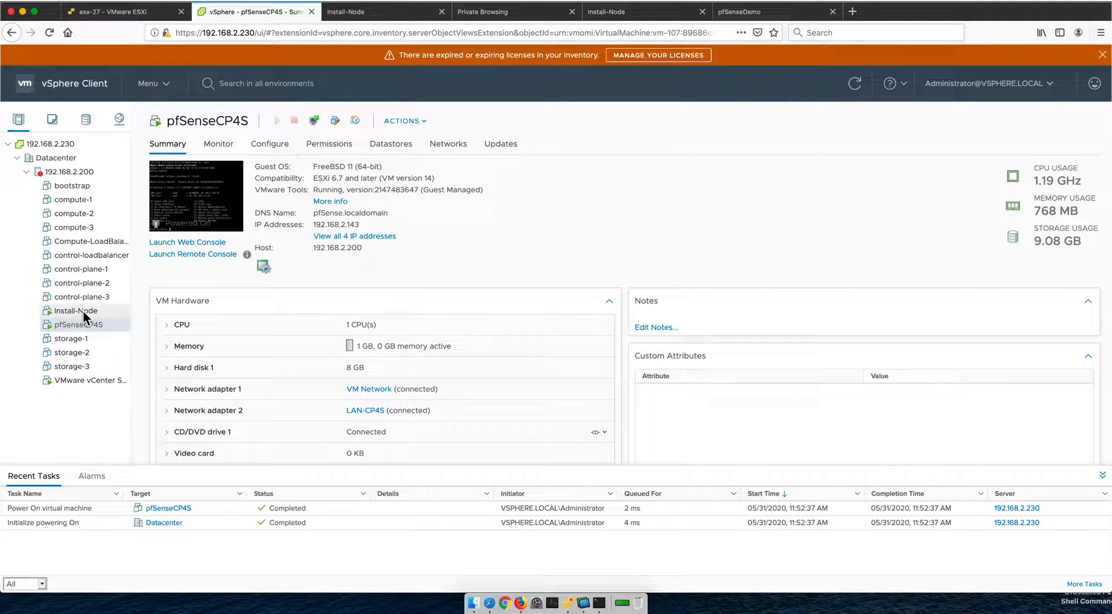
left_click(75, 310)
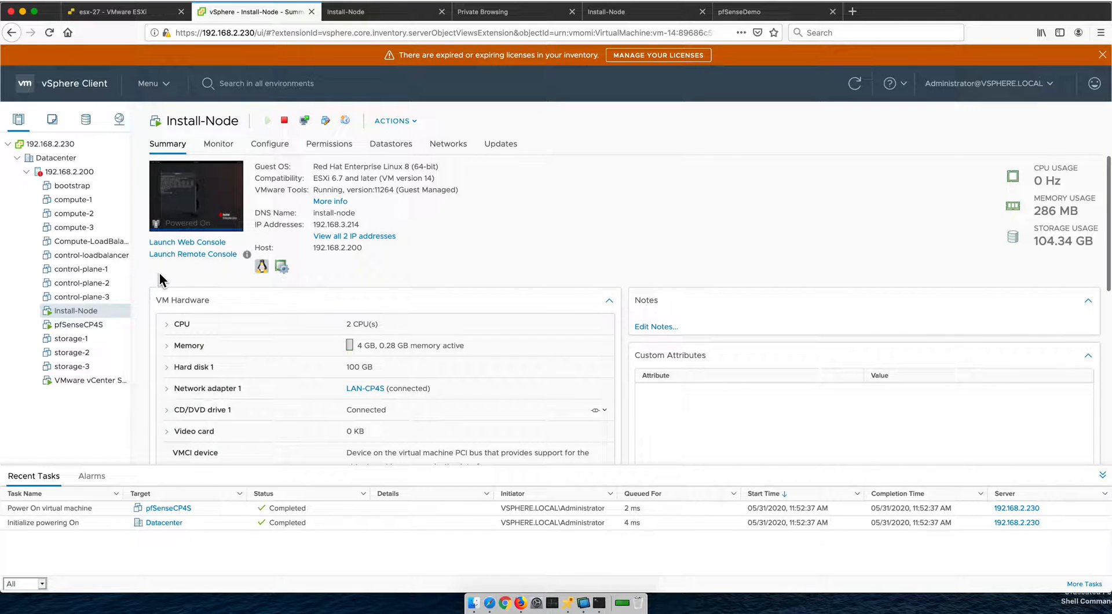
mouse_move(192, 254)
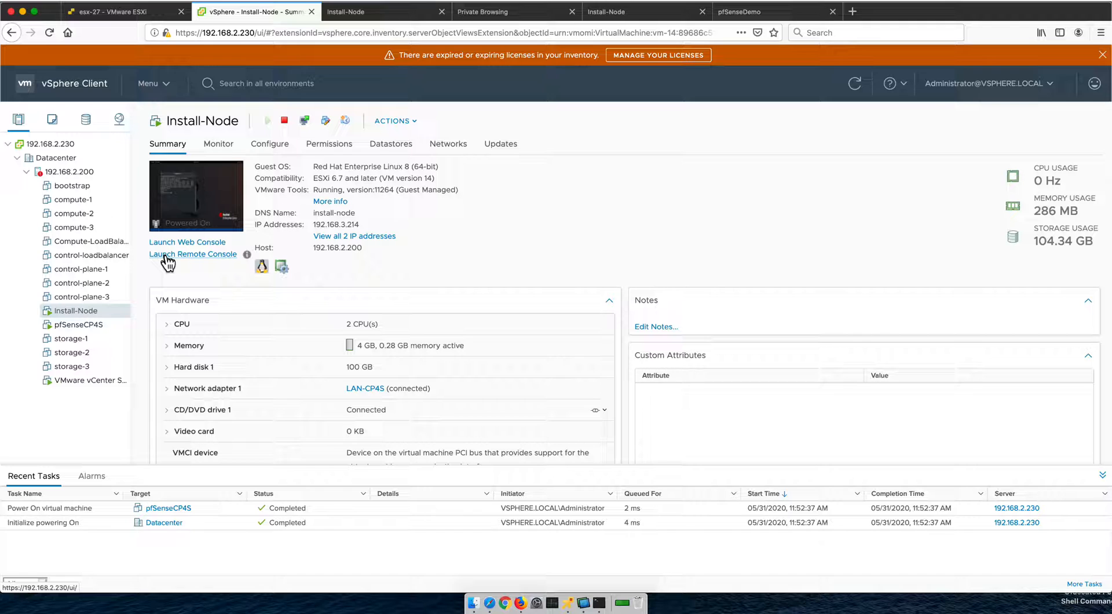
left_click(193, 254)
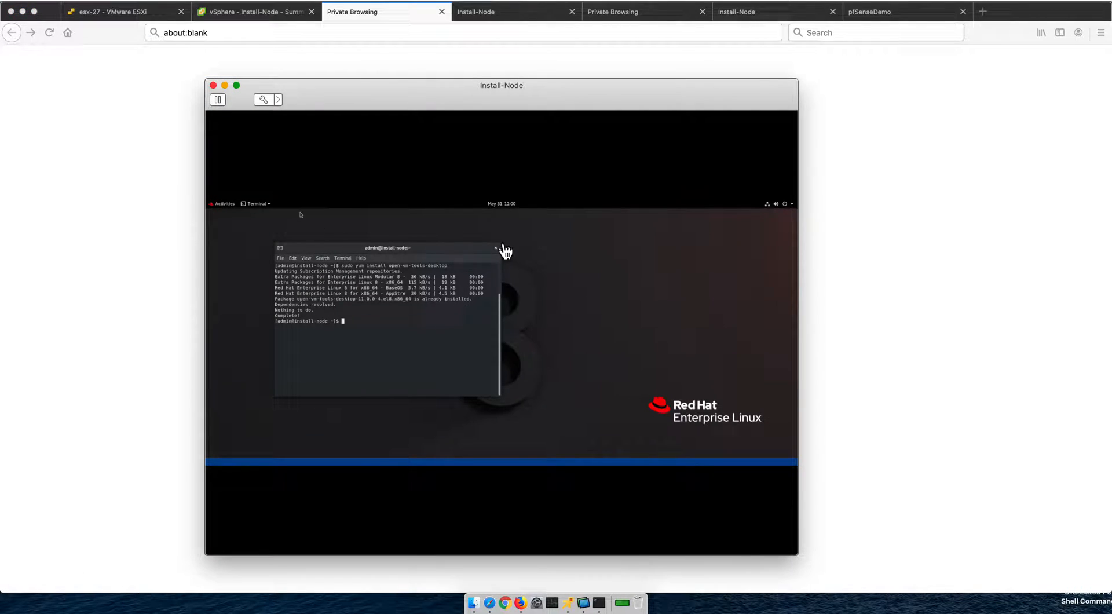
mouse_move(500, 253)
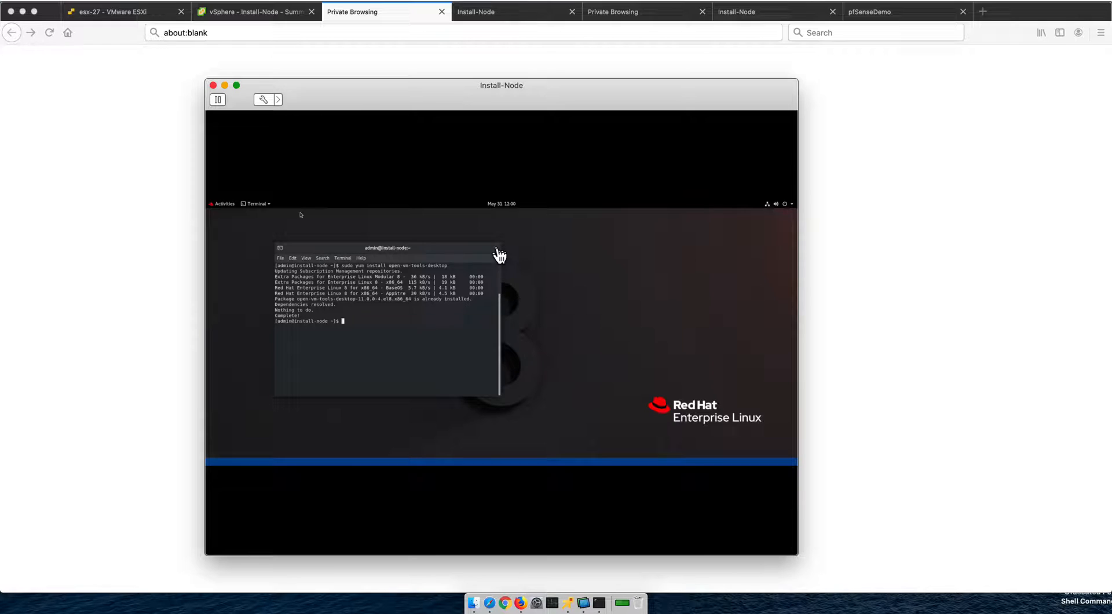
Close the guest Terminal window and launch Text Editor from Show Applications.
left_click(499, 255)
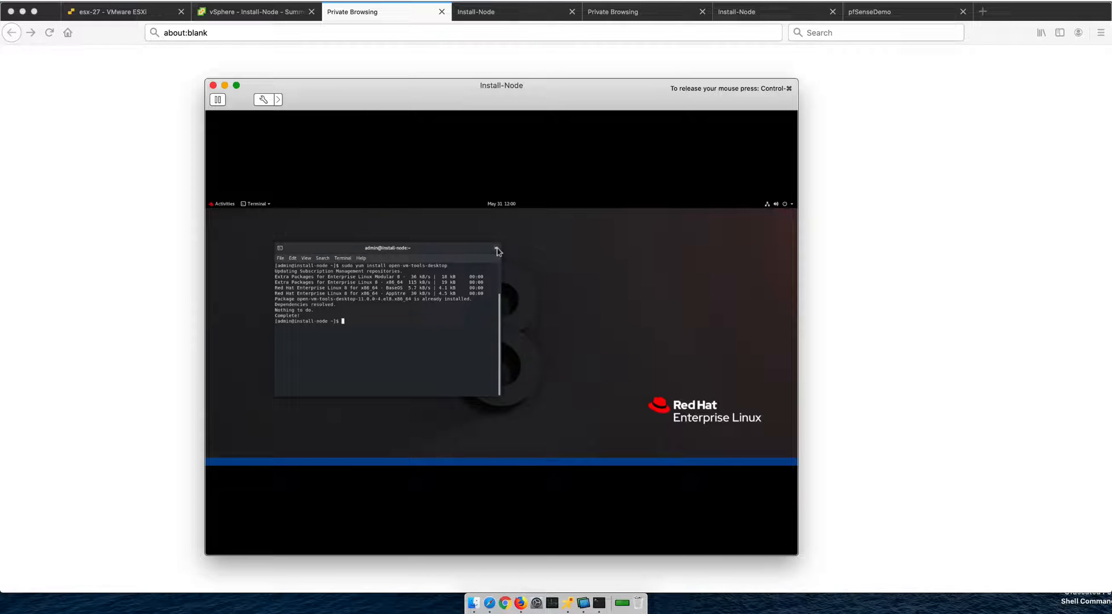
left_click(498, 247)
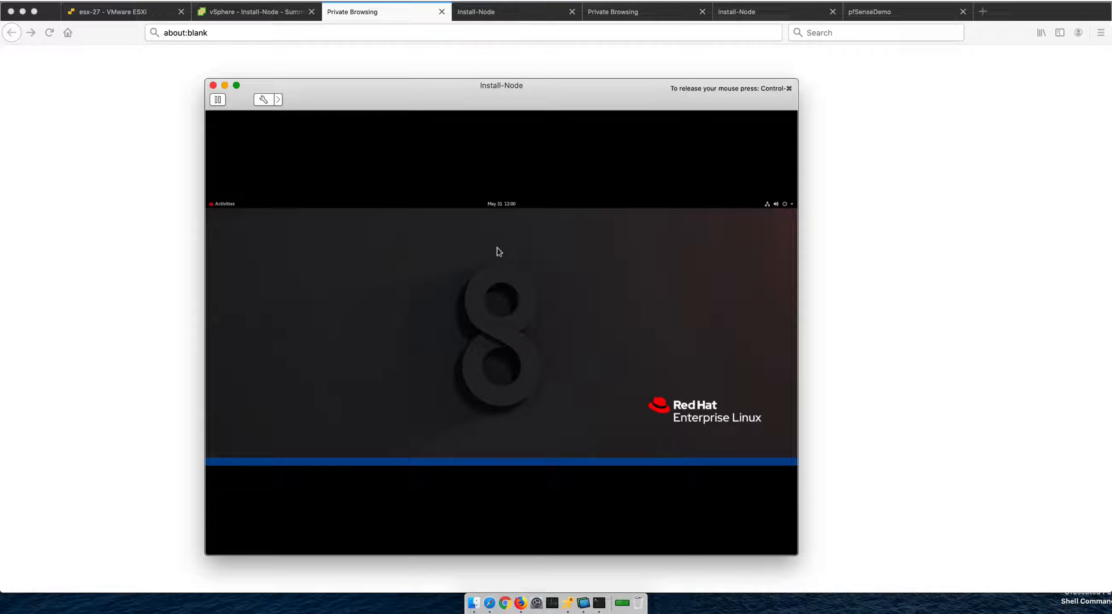
mouse_move(506, 245)
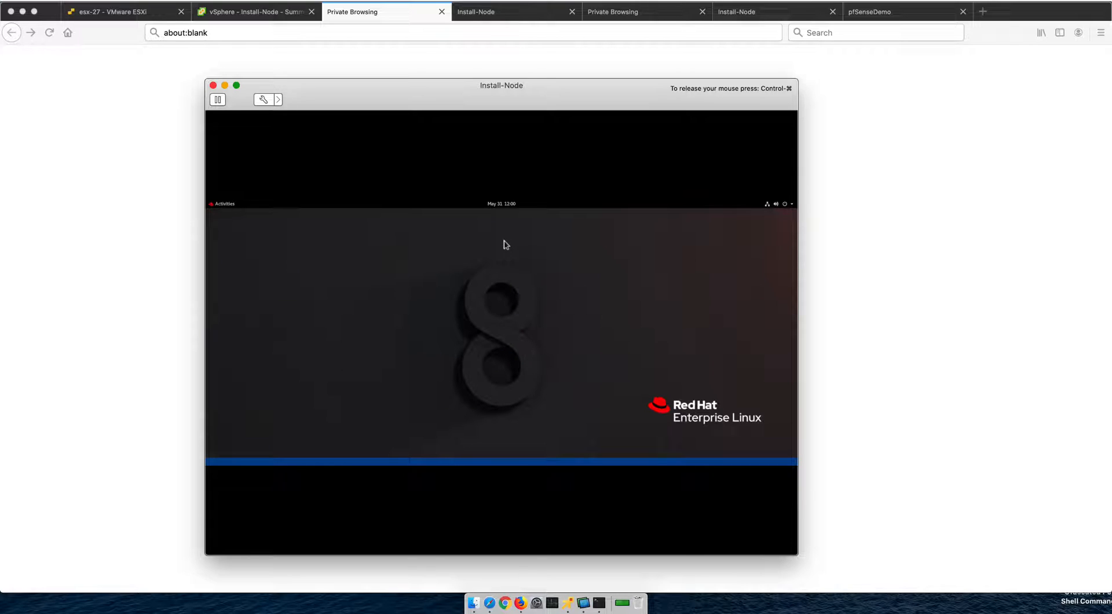
mouse_move(494, 306)
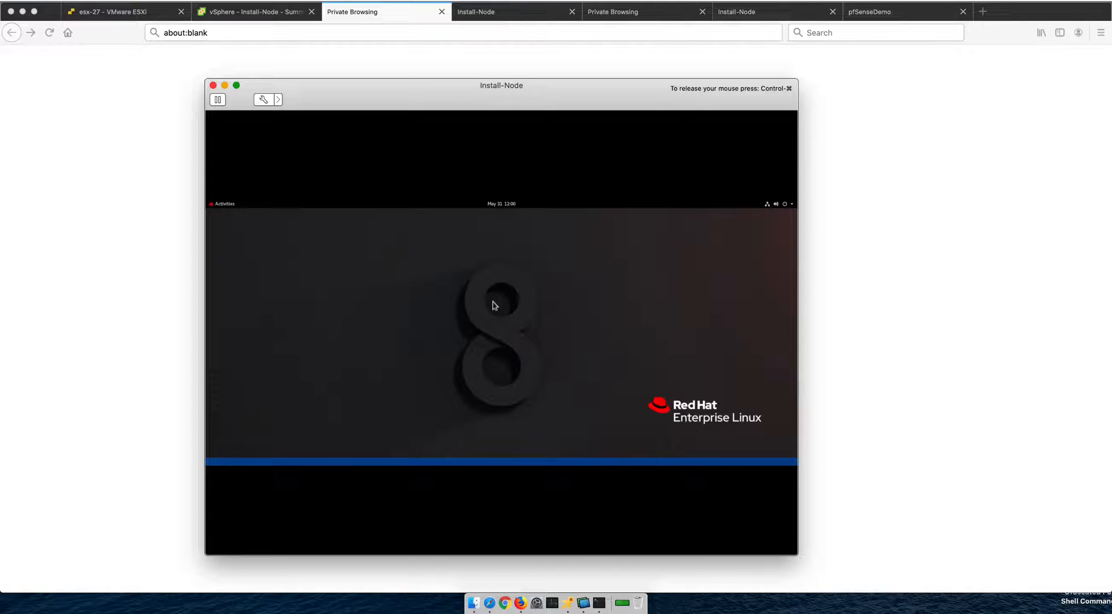
mouse_move(357, 319)
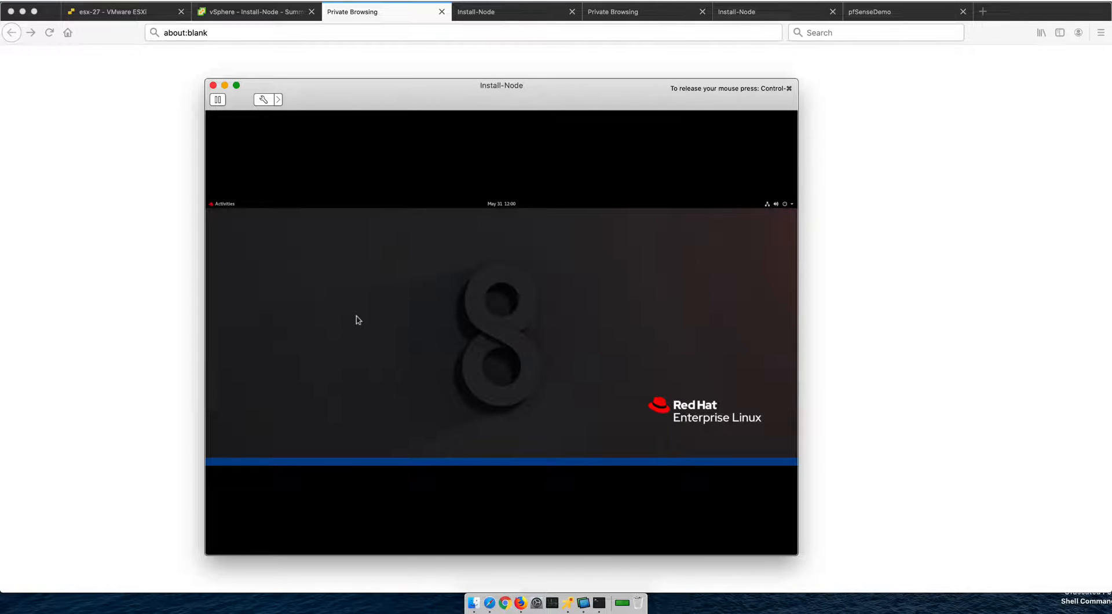
mouse_move(222, 211)
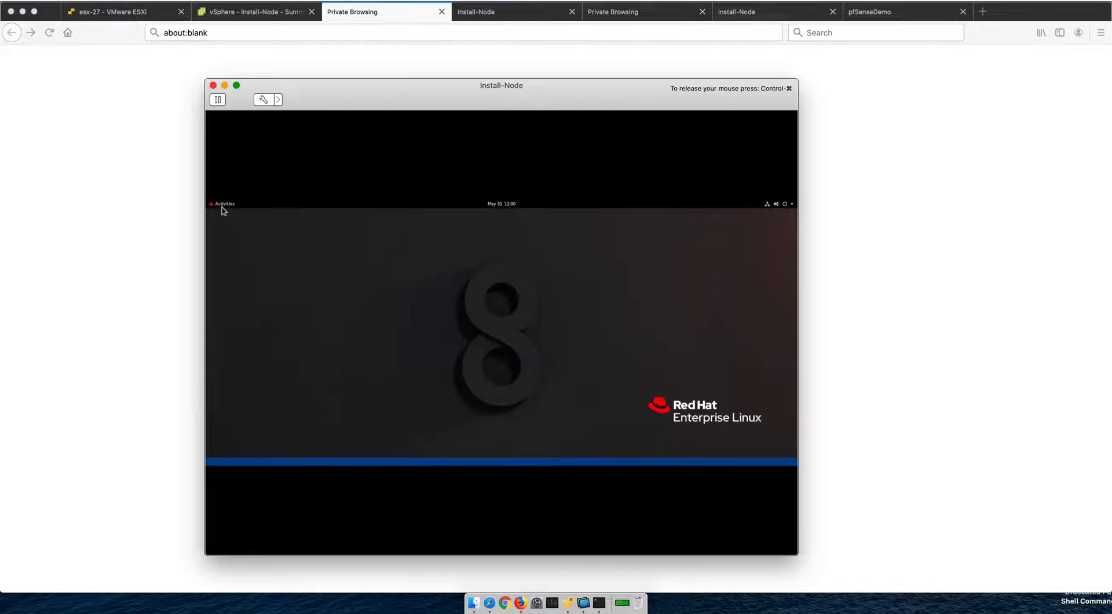
left_click(223, 204)
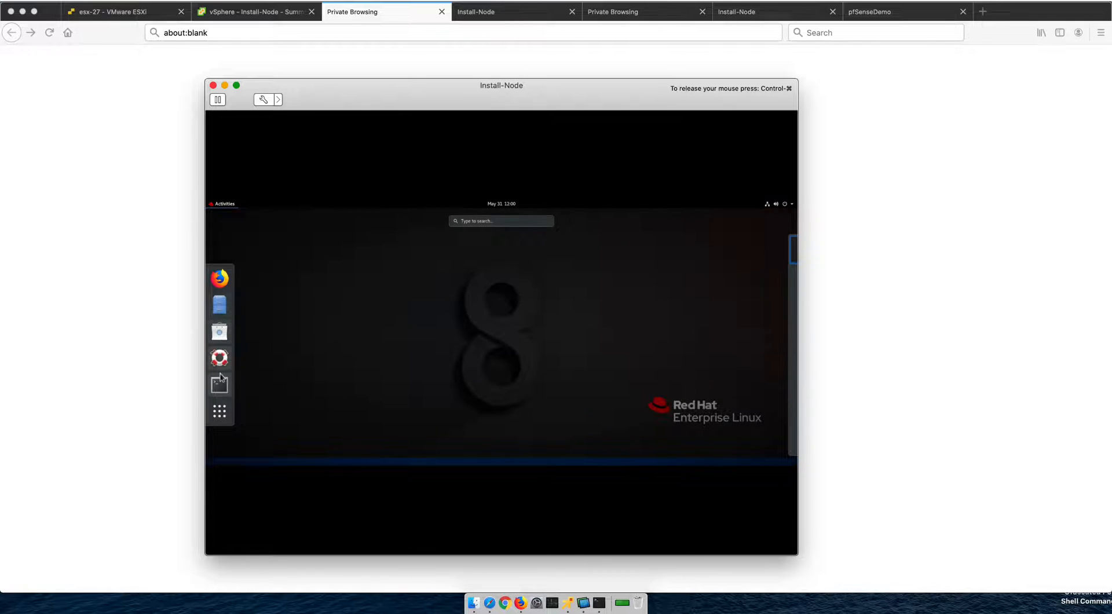
left_click(219, 412)
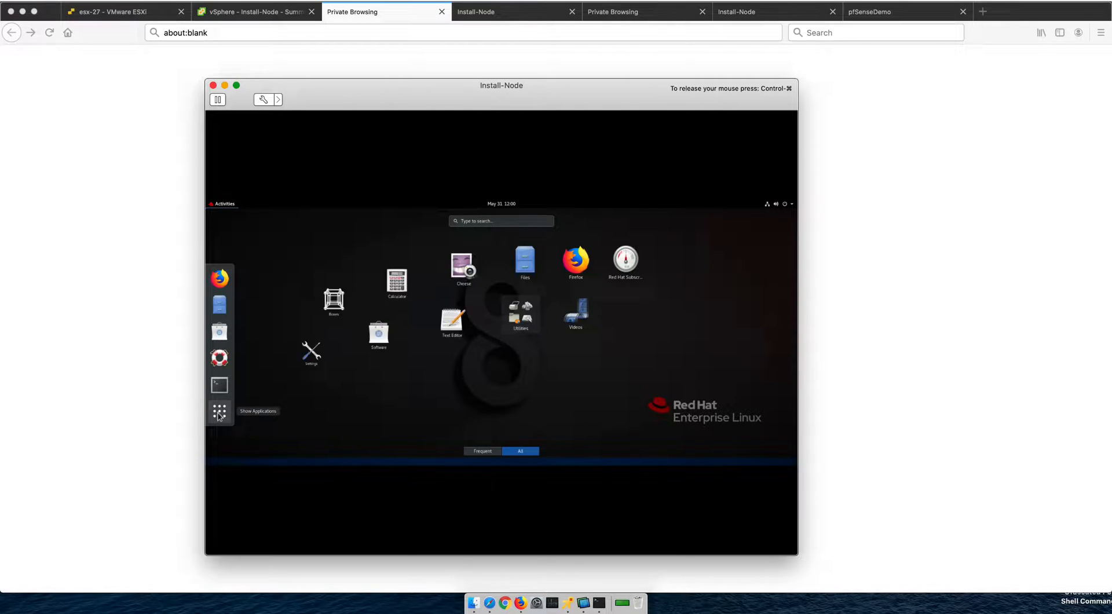
left_click(451, 319)
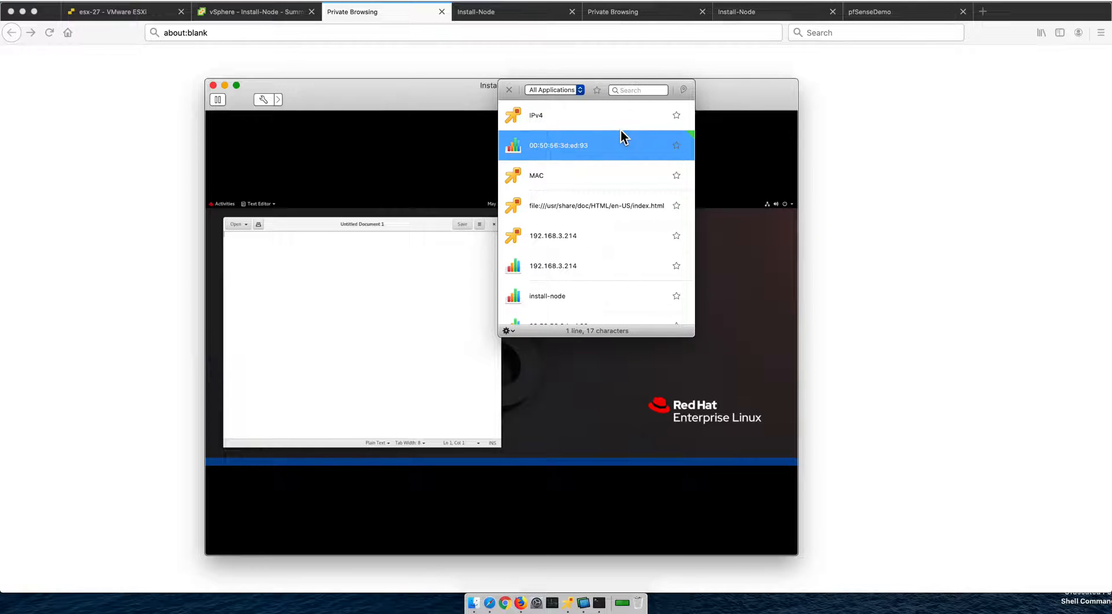
mouse_move(575, 150)
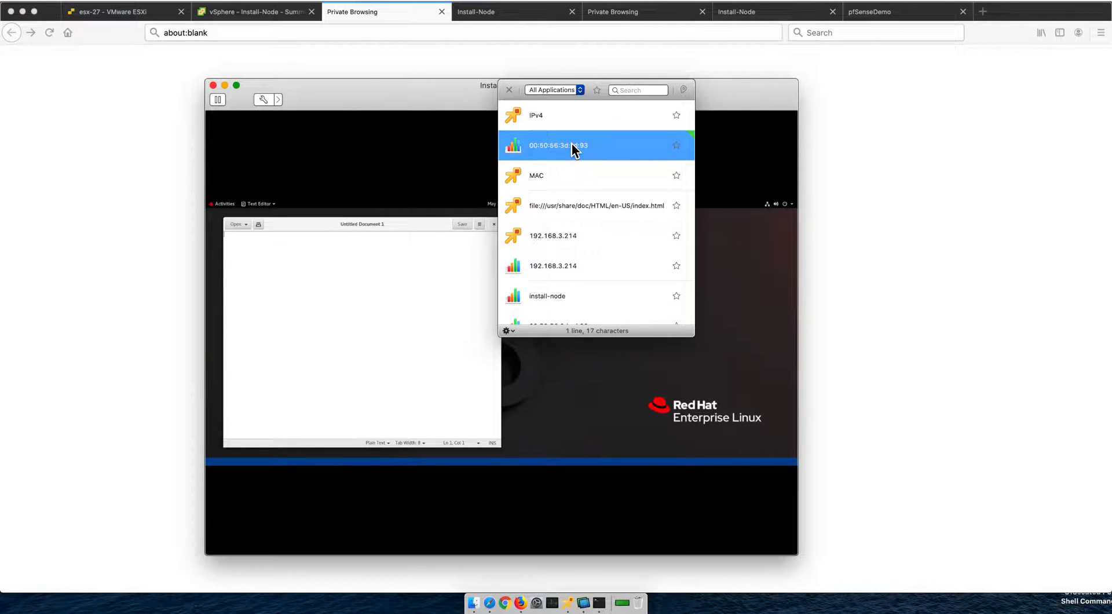
mouse_move(563, 248)
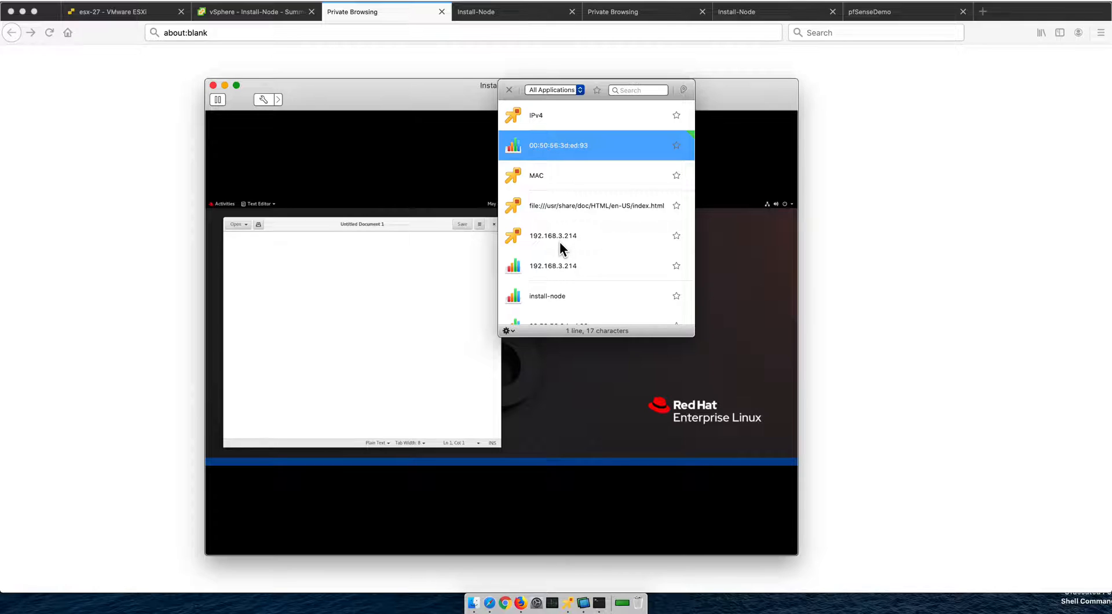
Copy 192.168.3.214 from the clipboard manager and paste it into the Text Editor document.
left_click(553, 268)
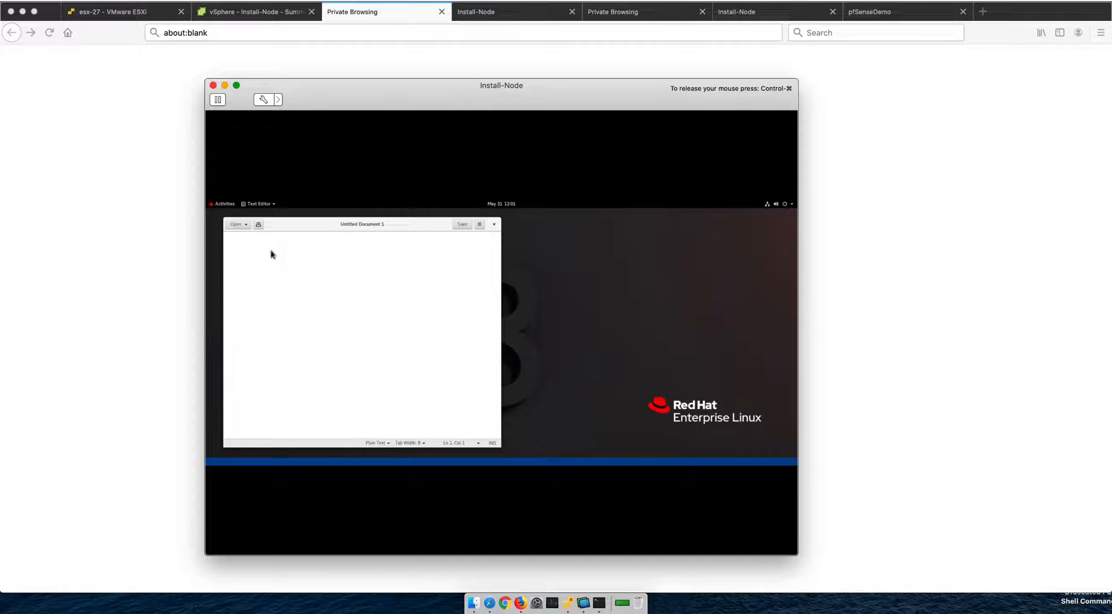
right_click(271, 253)
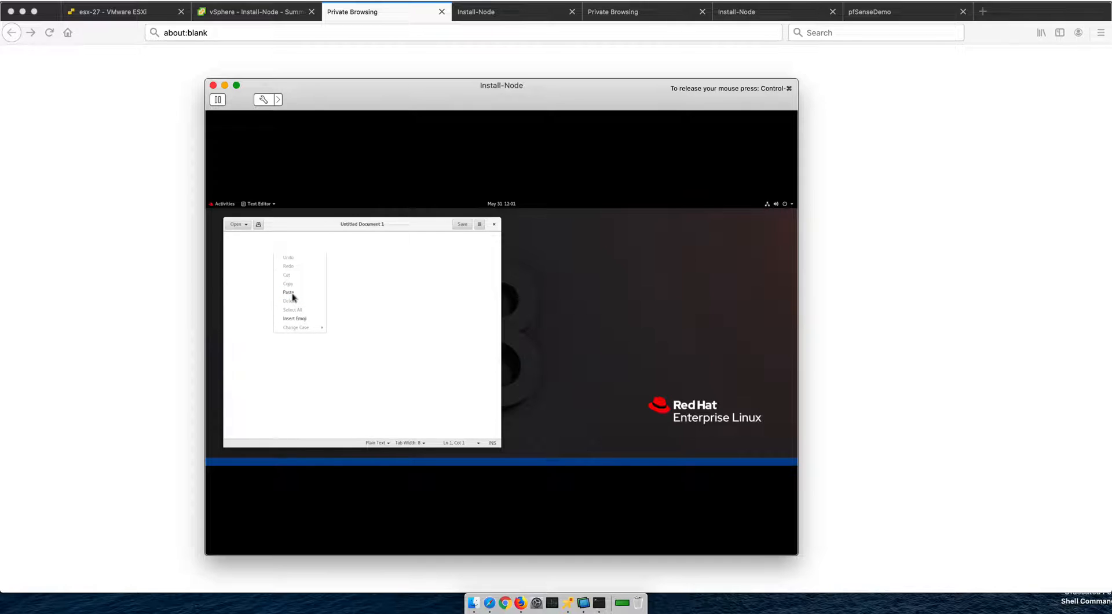
left_click(288, 292)
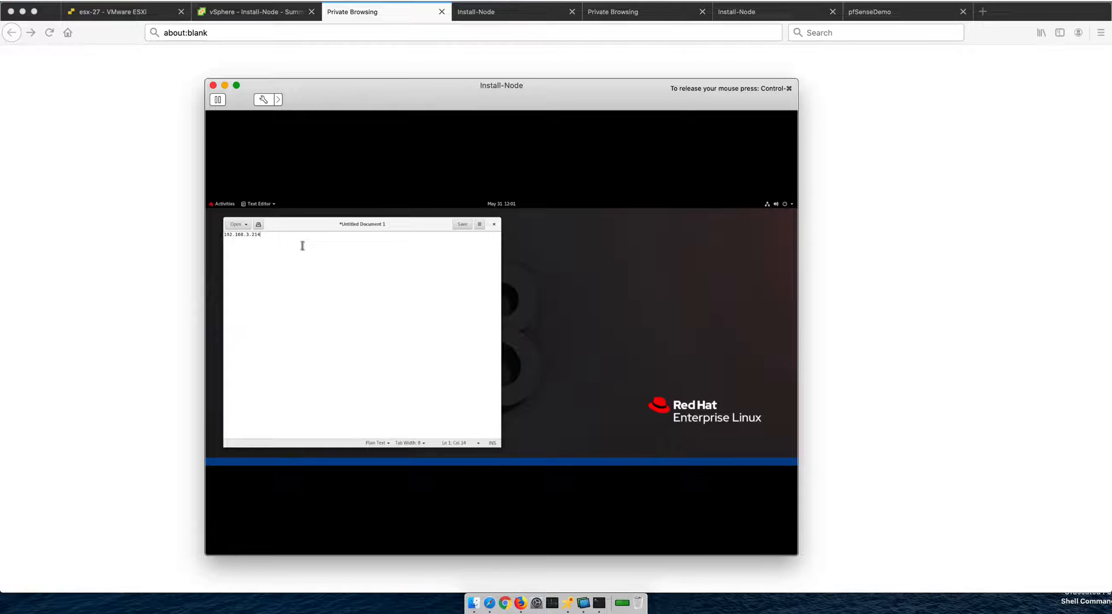
mouse_move(594, 604)
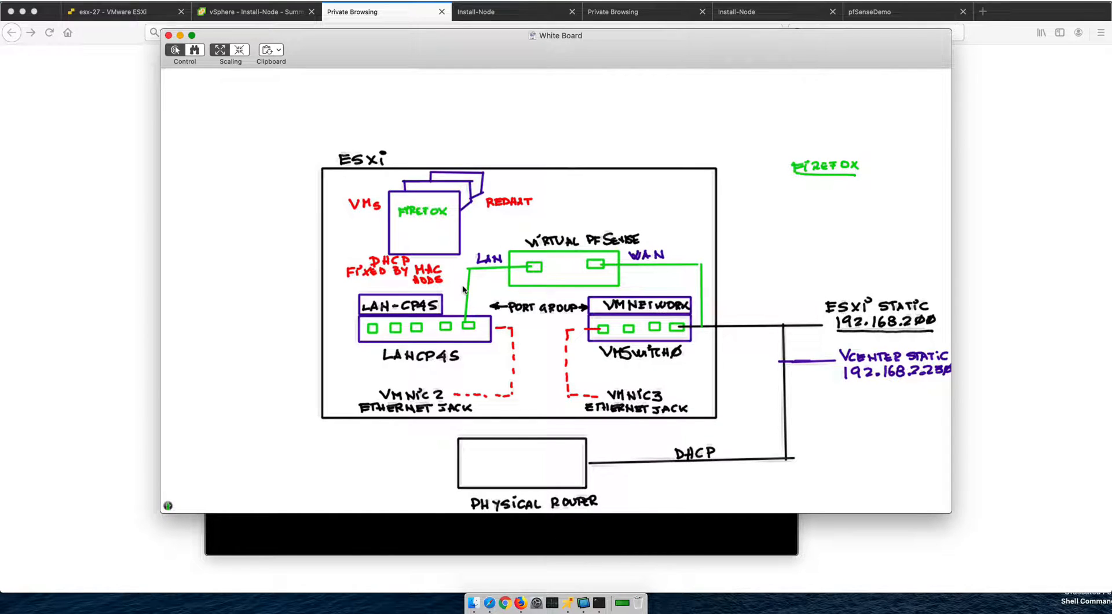
mouse_move(389, 203)
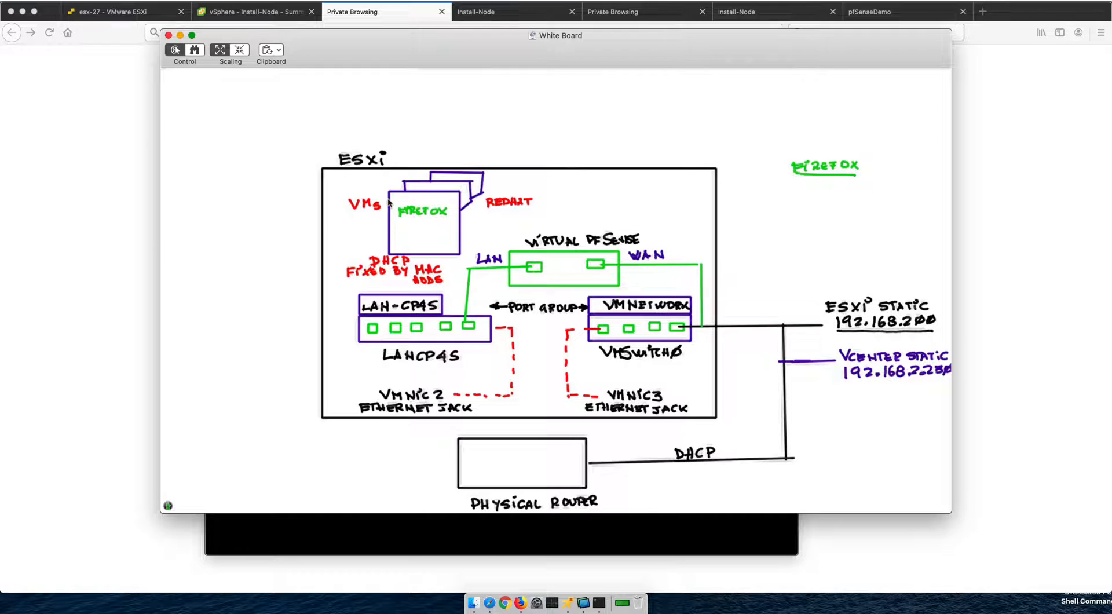
mouse_move(443, 229)
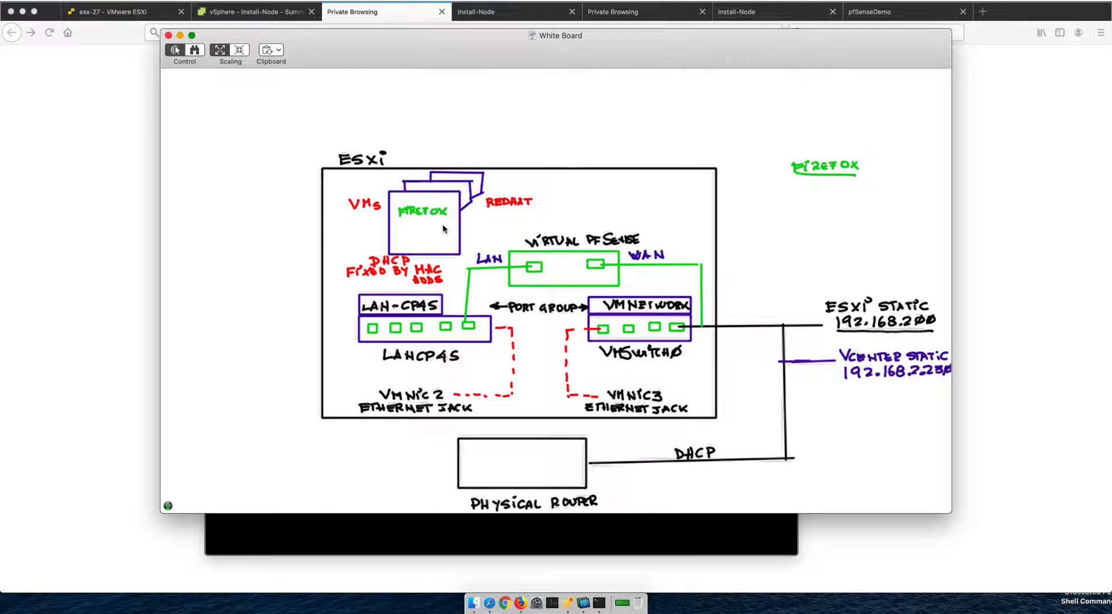
mouse_move(415, 225)
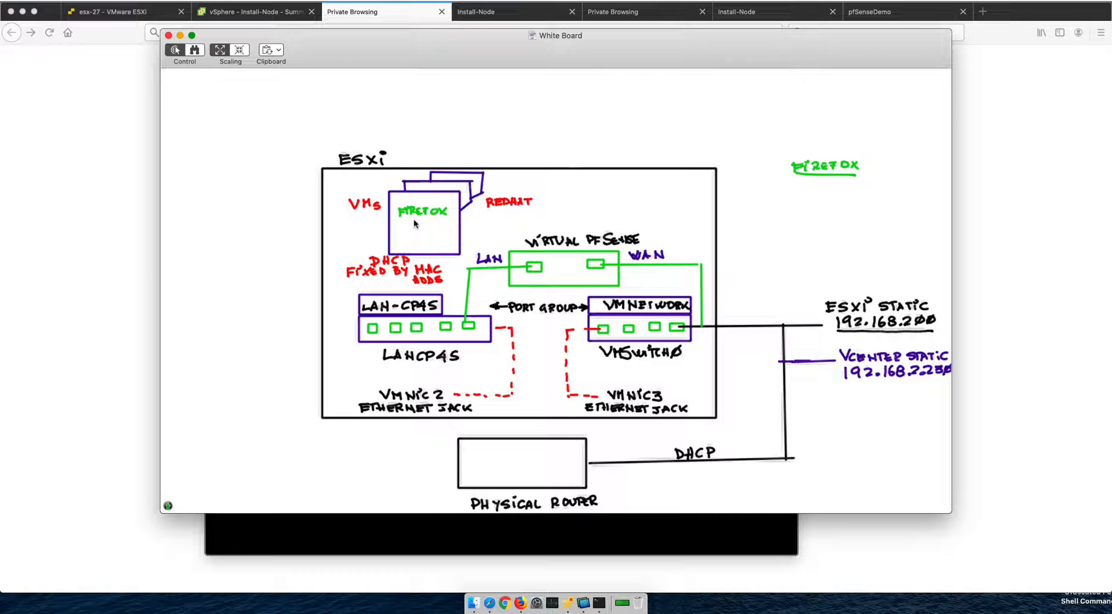
mouse_move(497, 209)
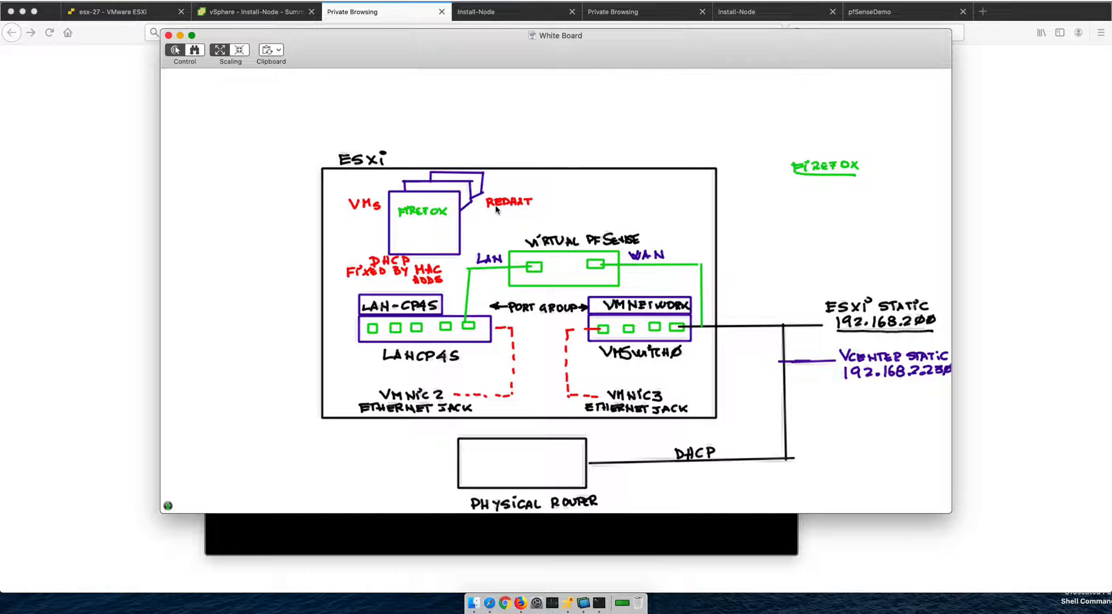
mouse_move(434, 220)
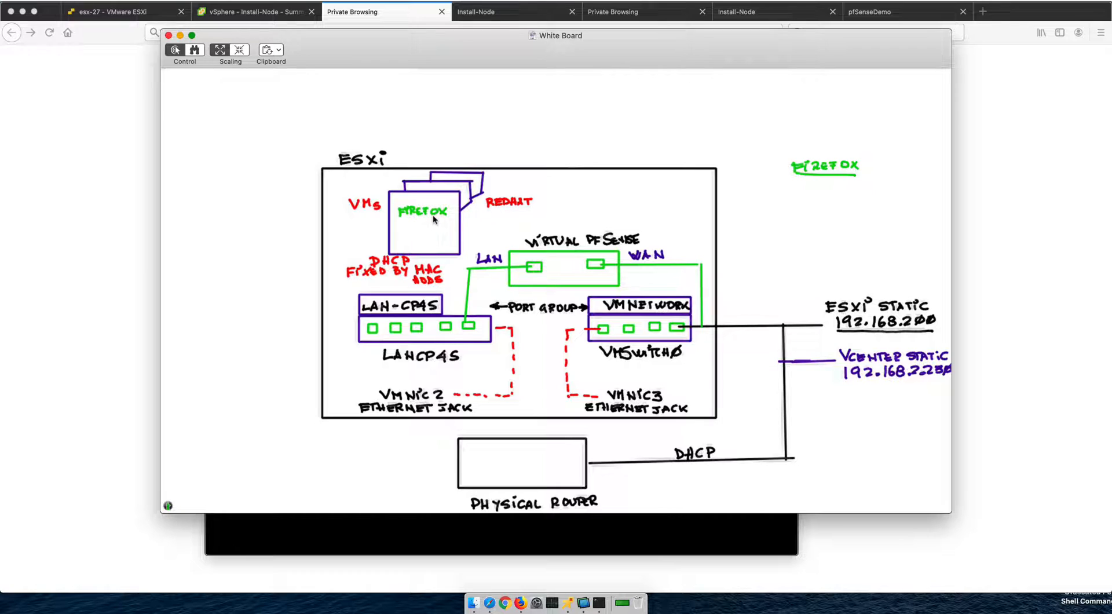
mouse_move(431, 228)
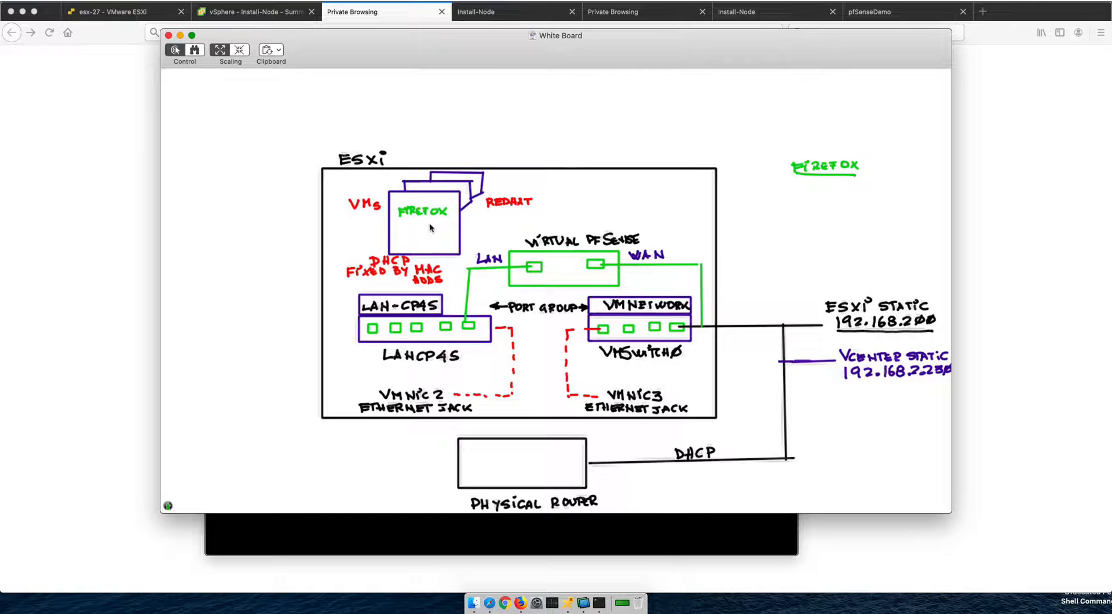
mouse_move(447, 239)
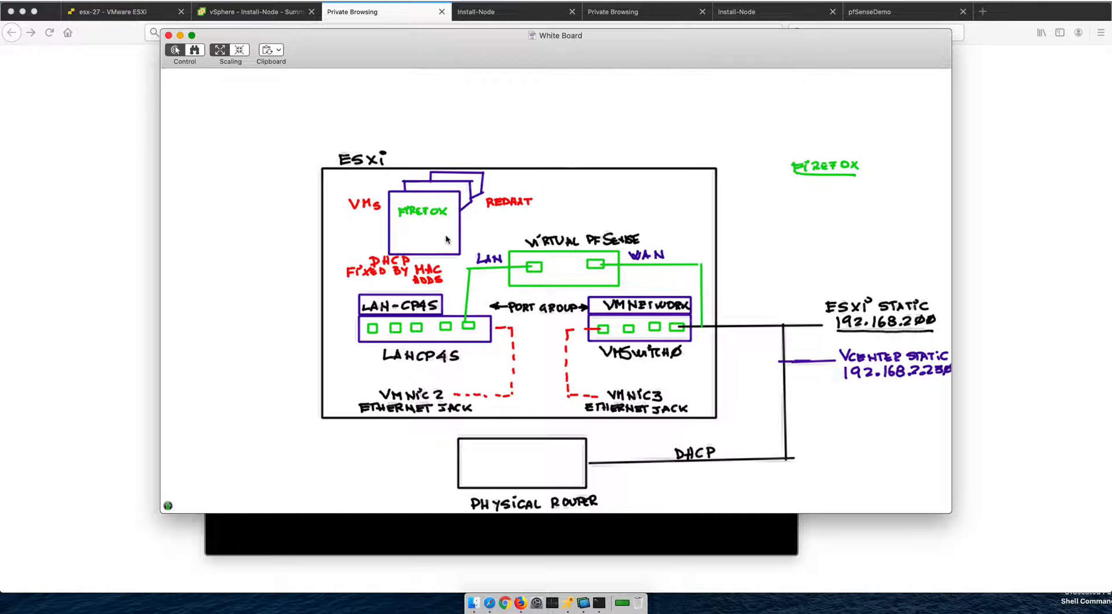
mouse_move(447, 333)
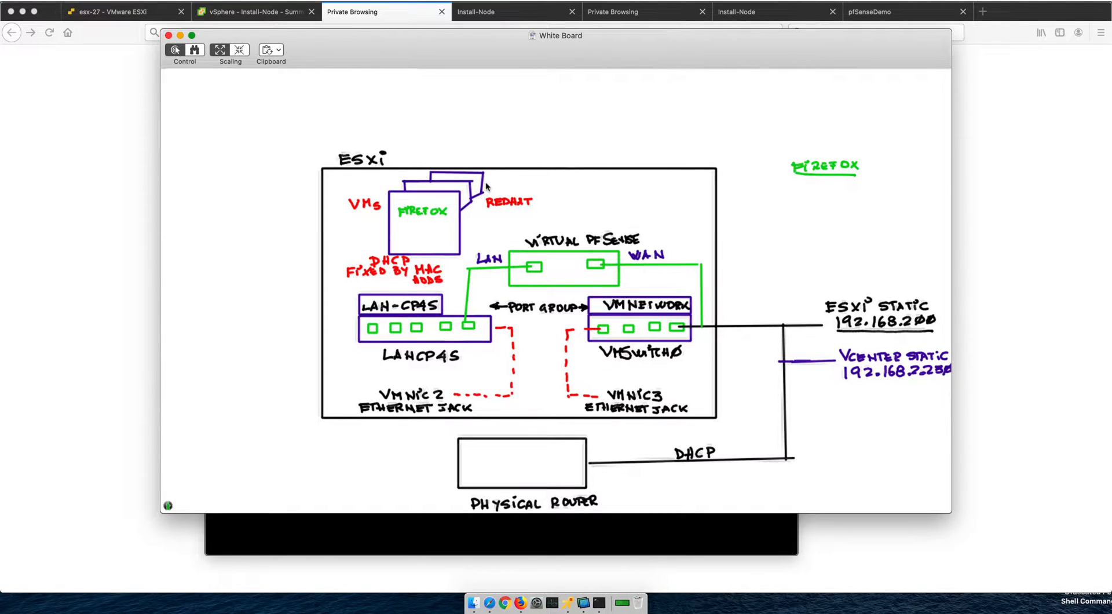
mouse_move(453, 219)
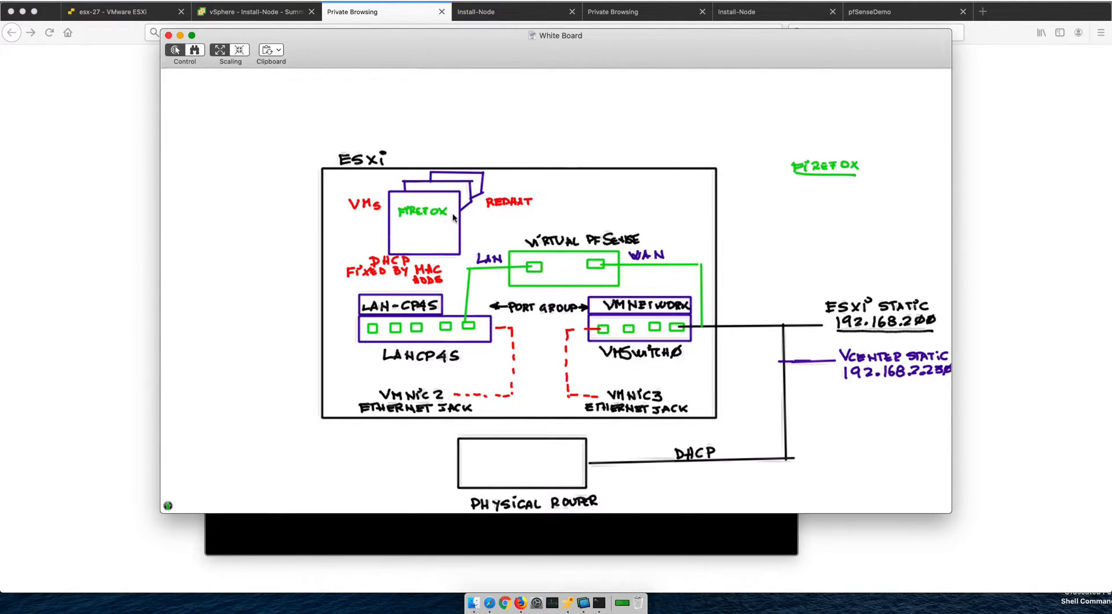
mouse_move(440, 231)
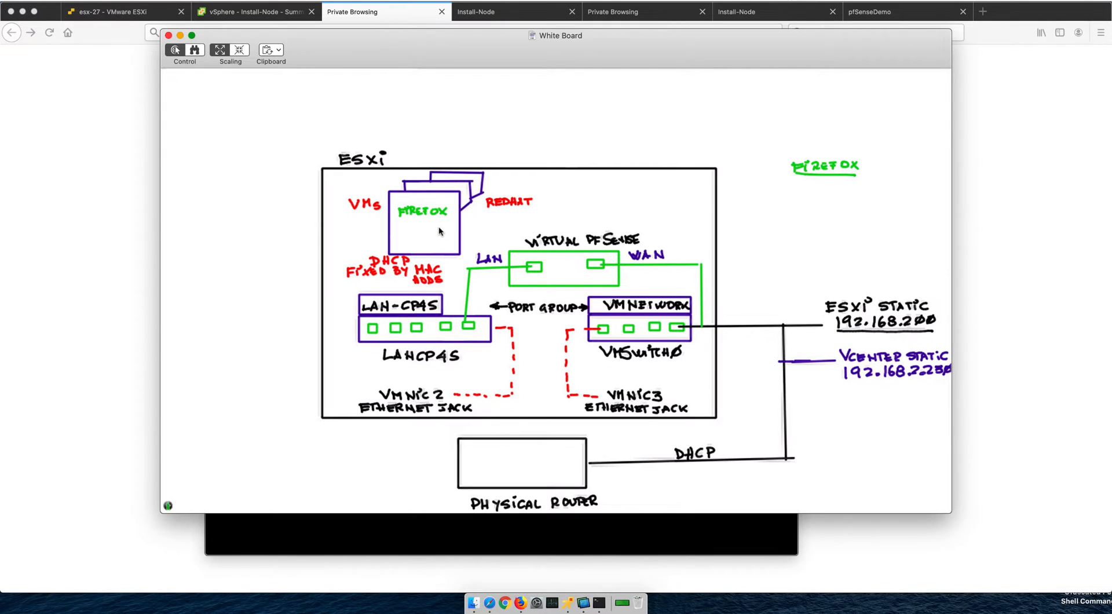